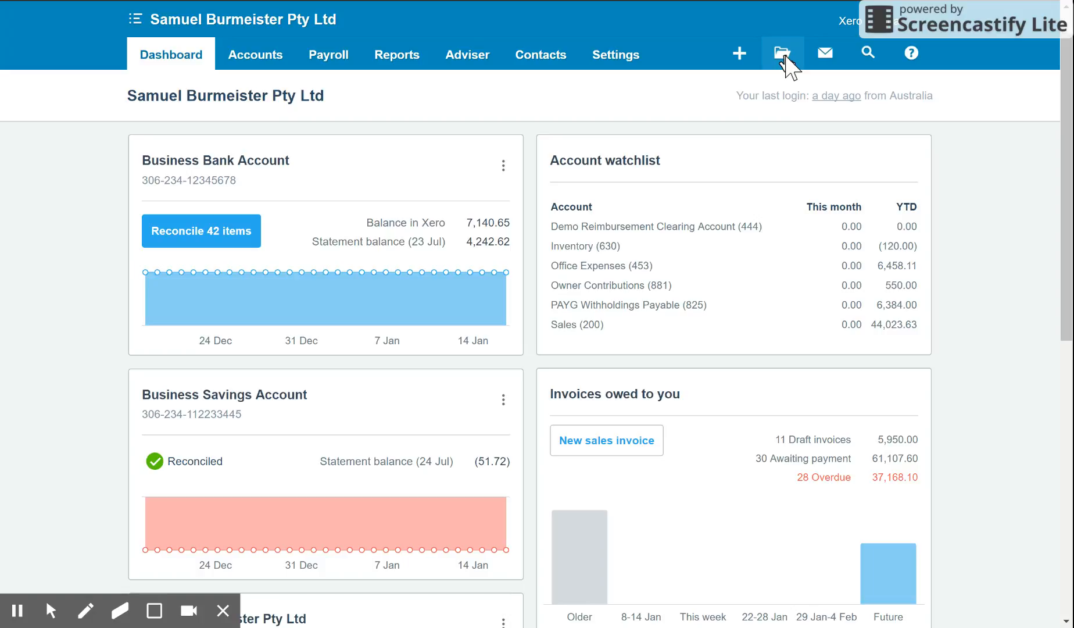
Step: Open the Files library from the top navigation folder icon
left_click(781, 54)
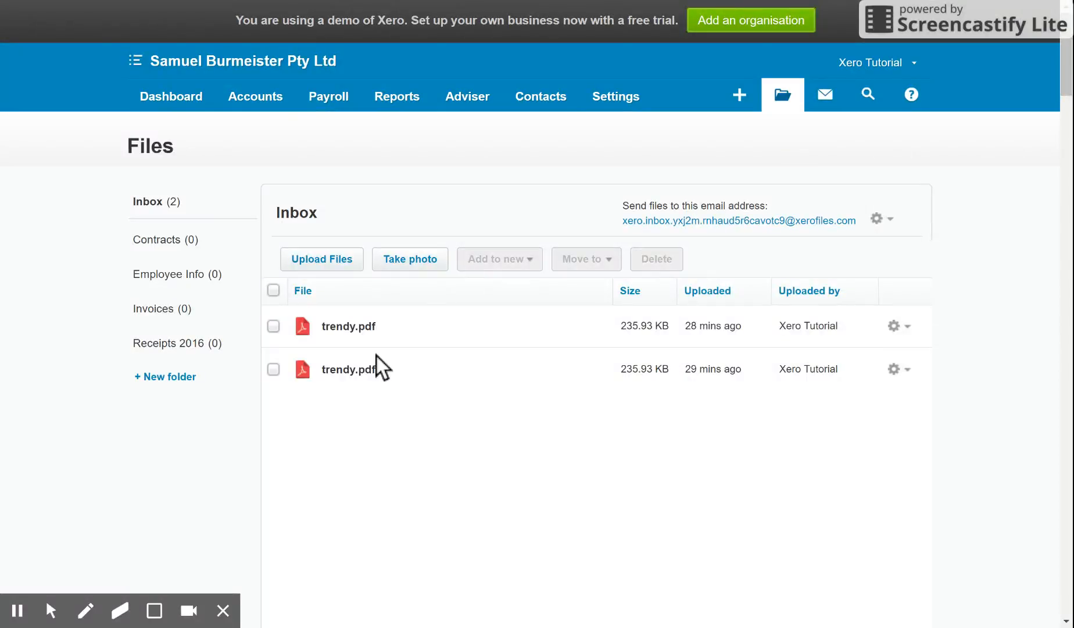
mouse_move(335, 419)
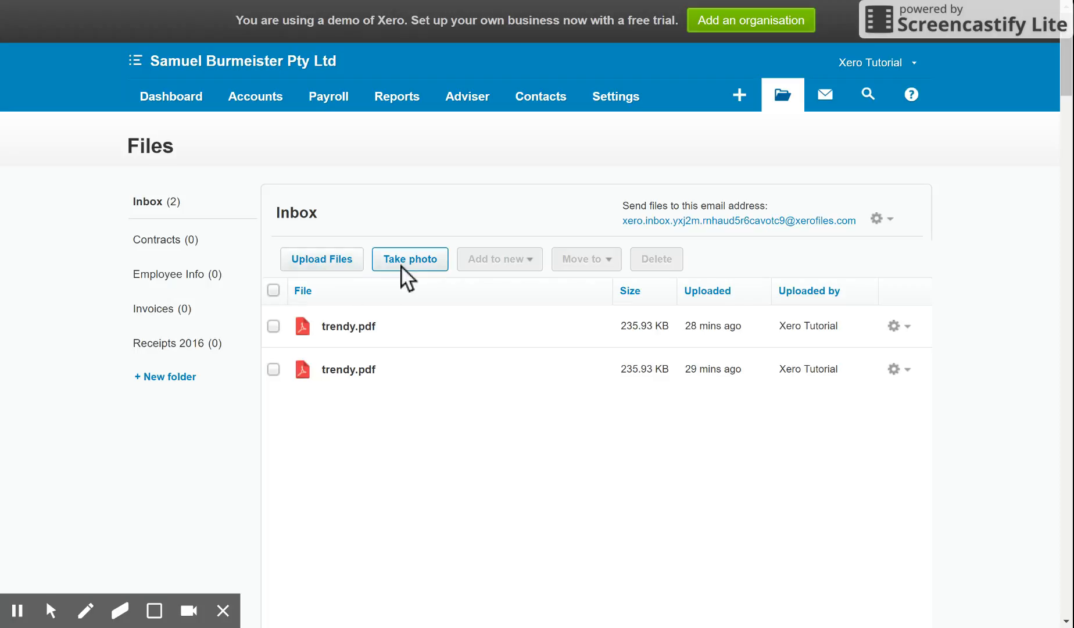
mouse_move(620, 233)
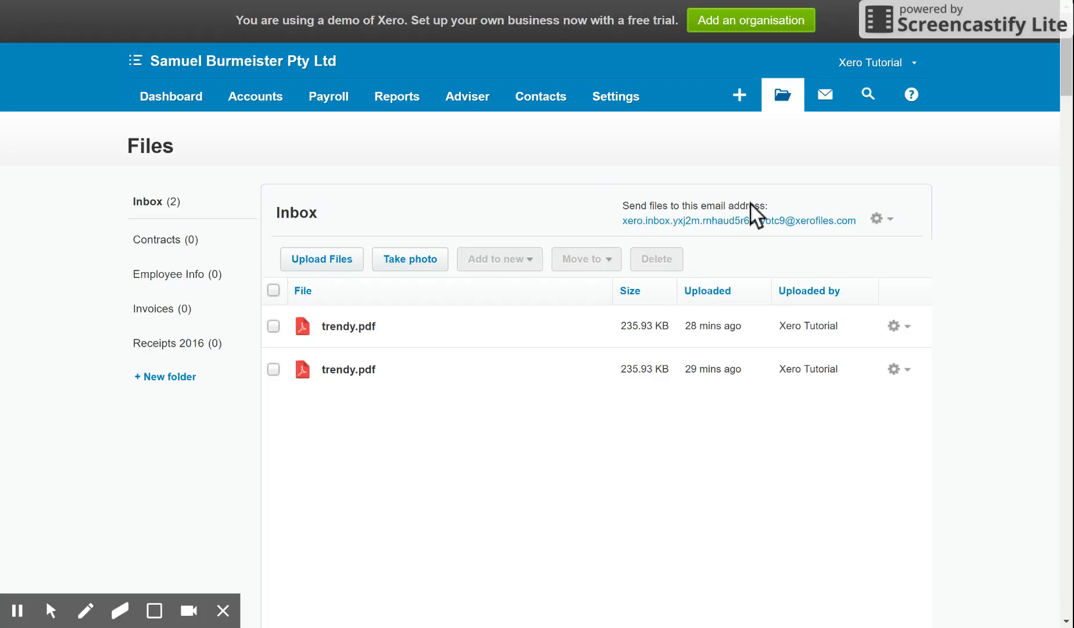
mouse_move(466, 147)
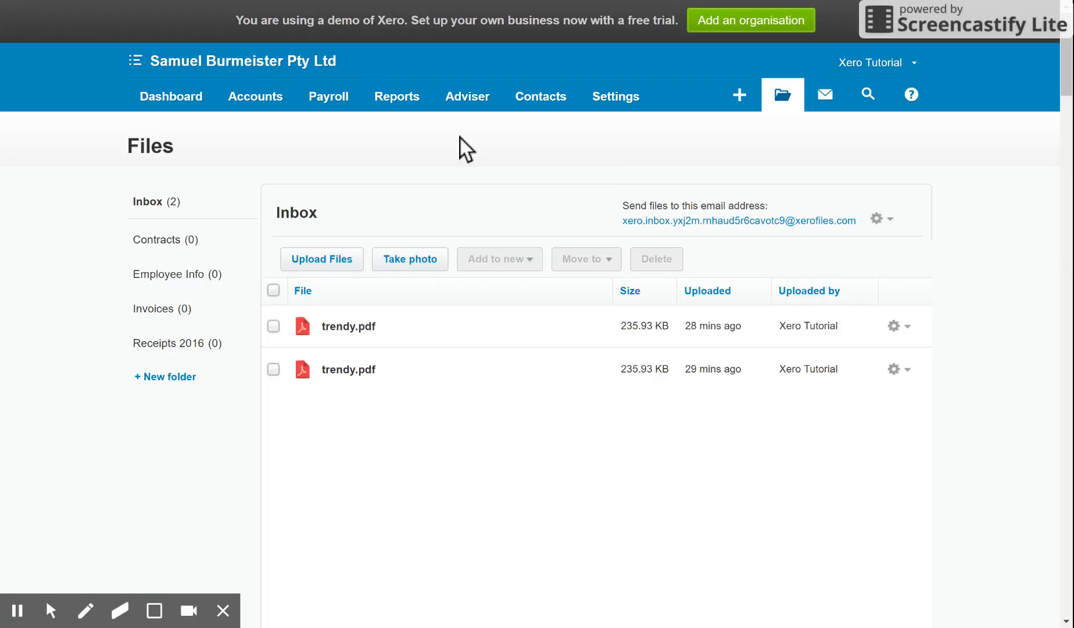
mouse_move(619, 234)
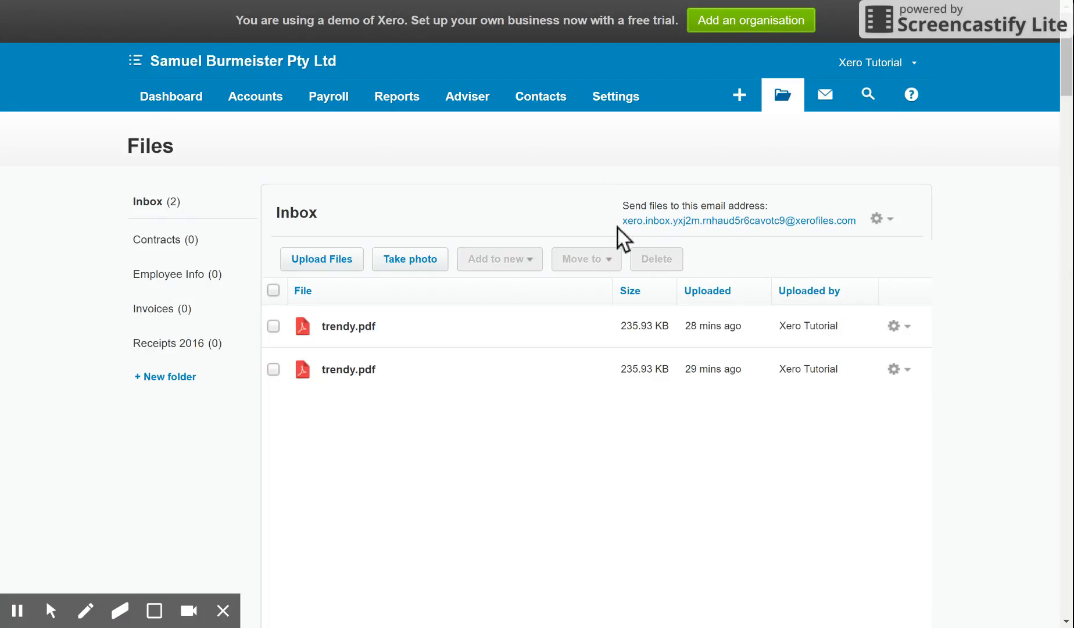
mouse_move(757, 250)
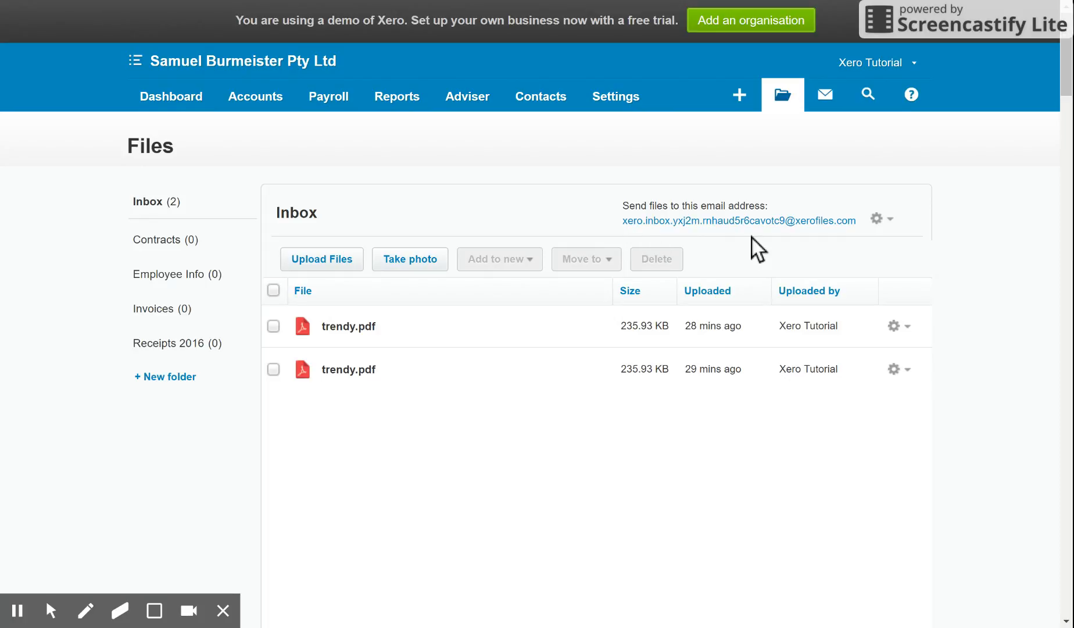
mouse_move(833, 245)
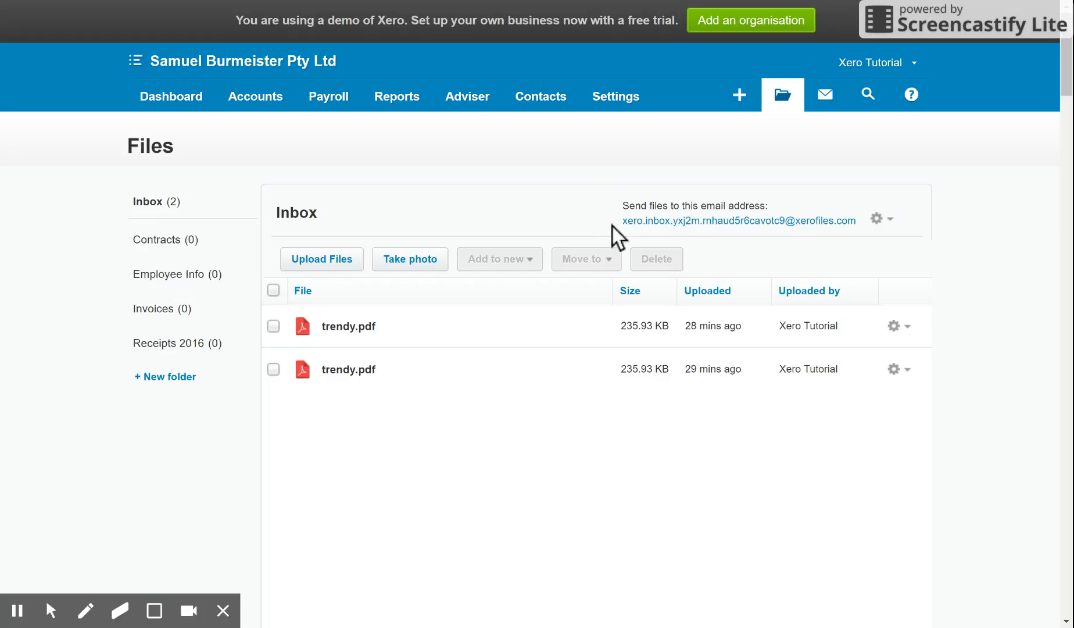
mouse_move(839, 257)
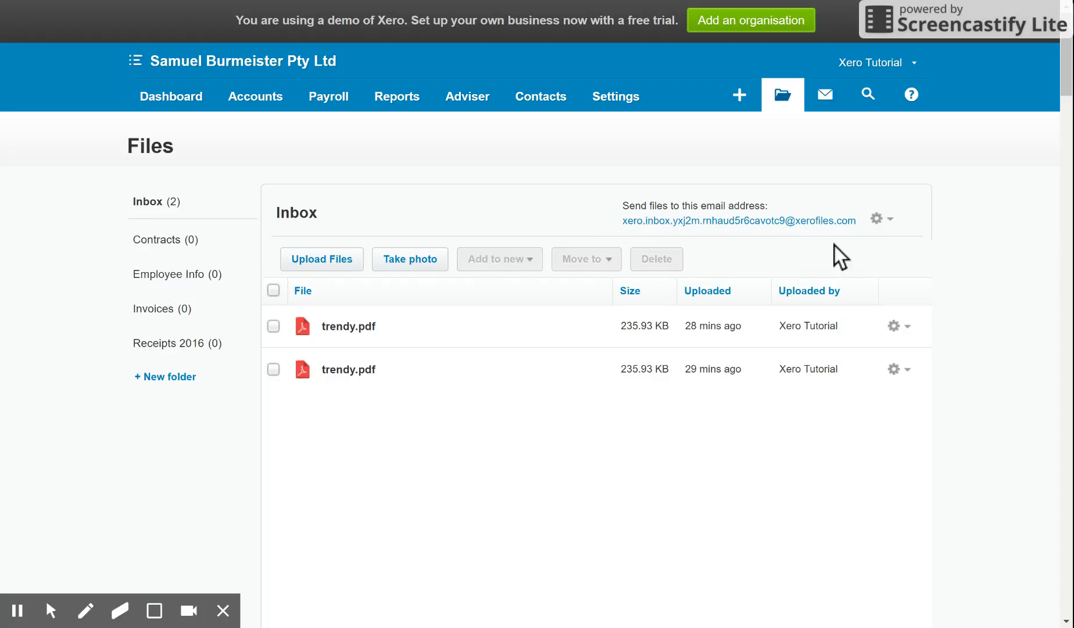
mouse_move(561, 192)
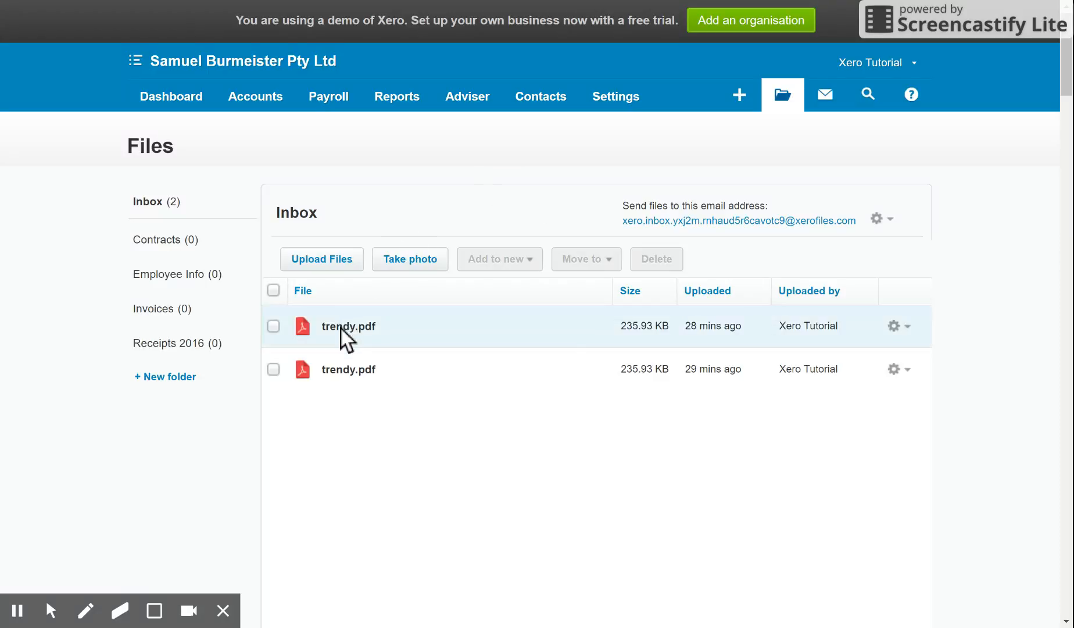
mouse_move(315, 333)
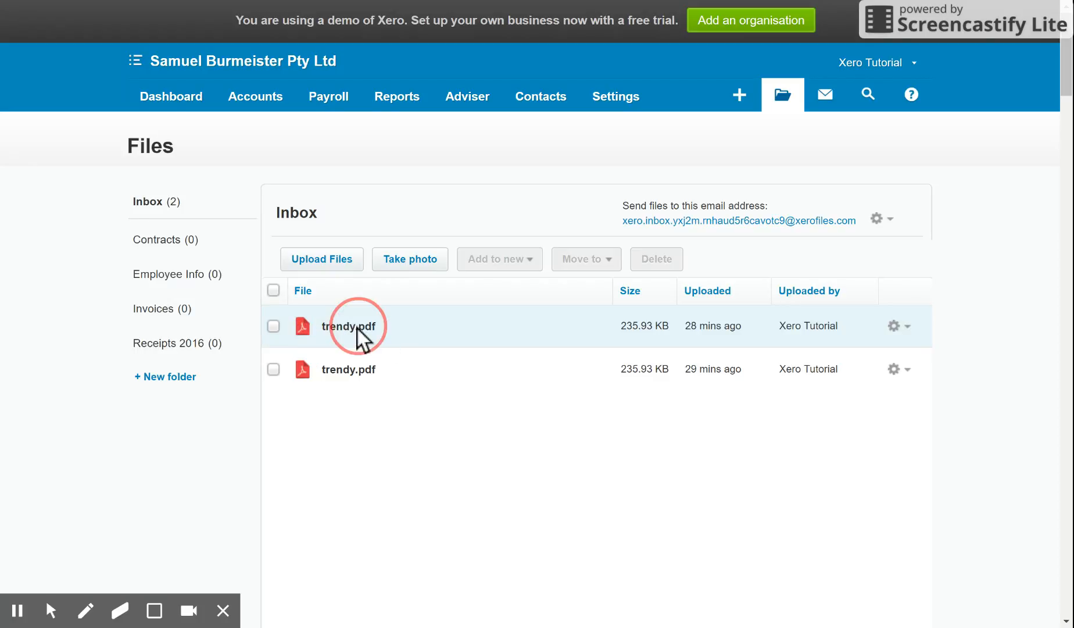
left_click(349, 325)
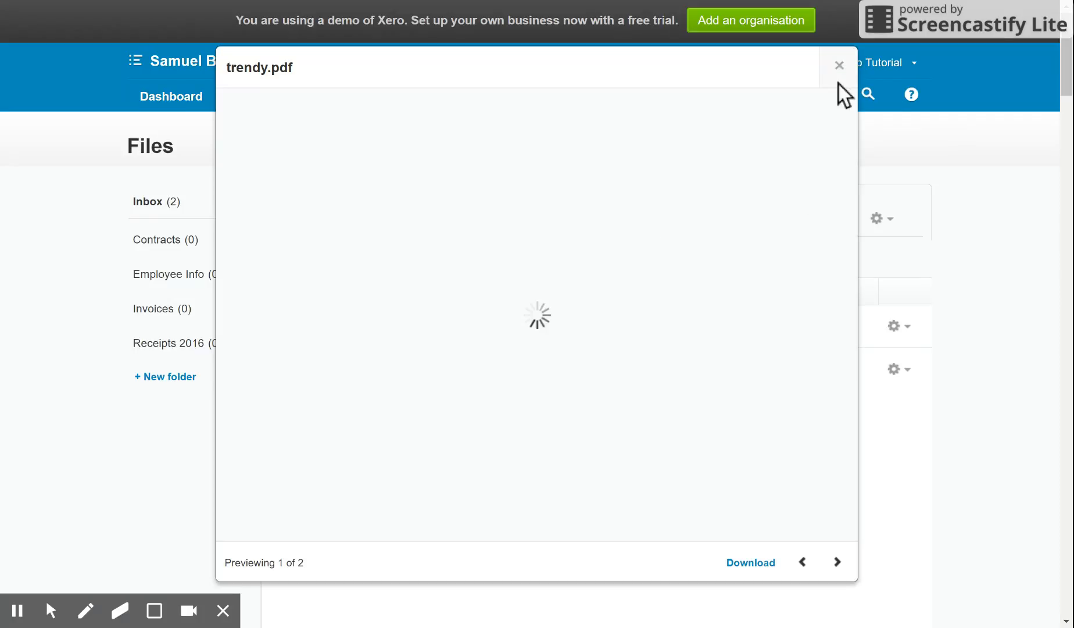
left_click(839, 65)
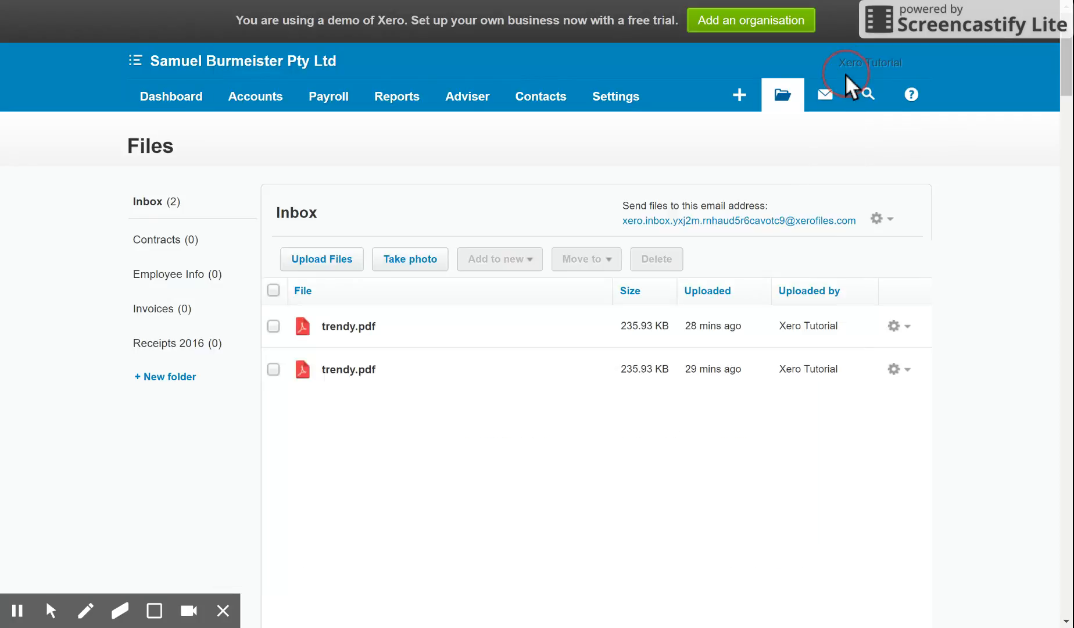
mouse_move(589, 357)
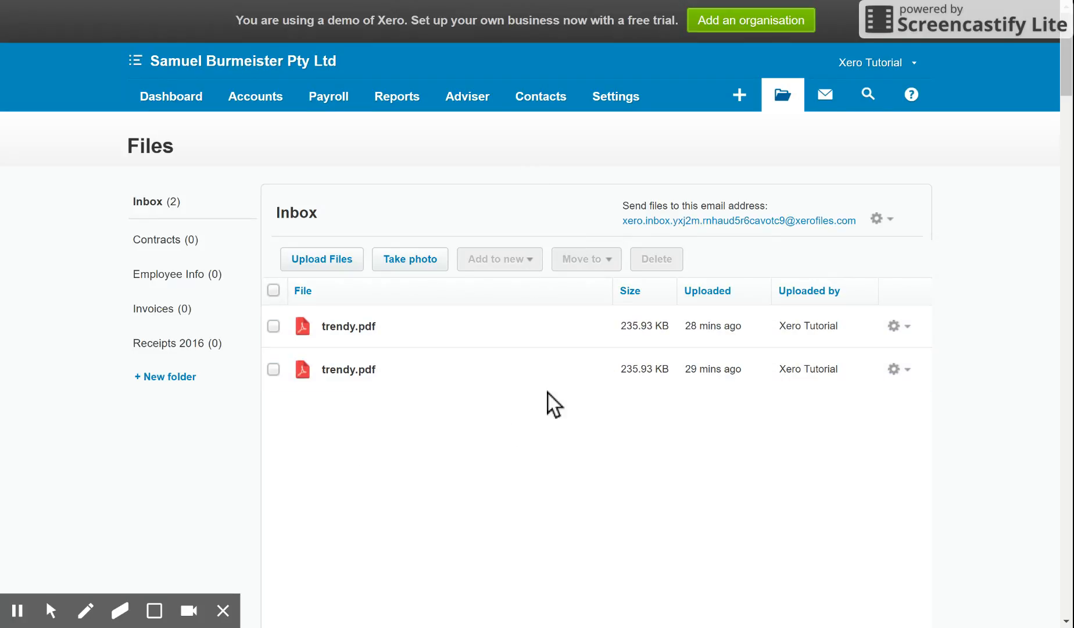
mouse_move(209, 209)
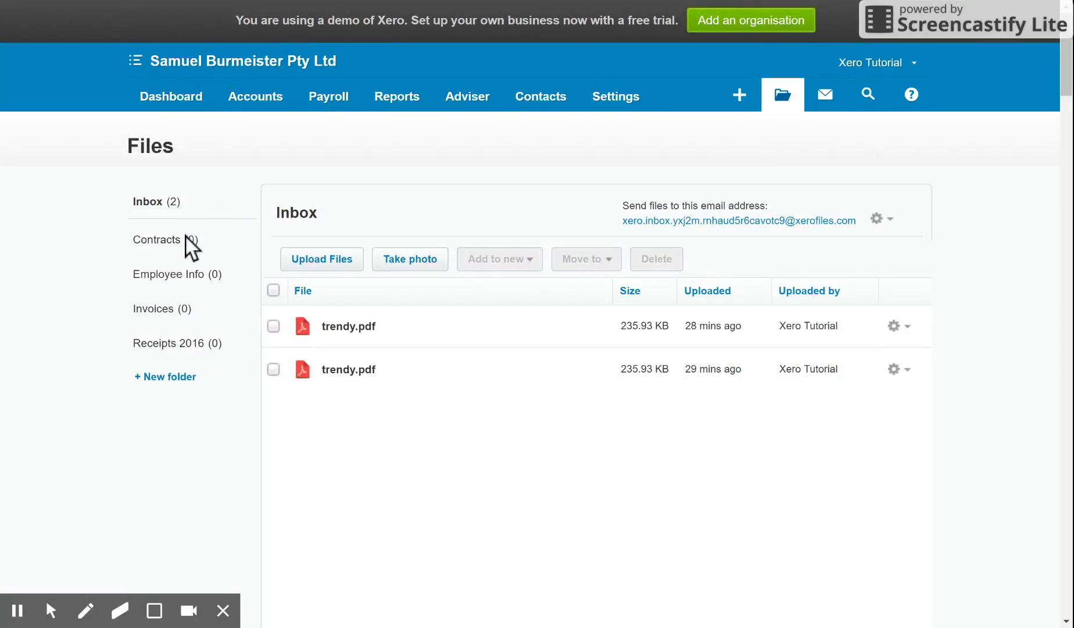
mouse_move(103, 373)
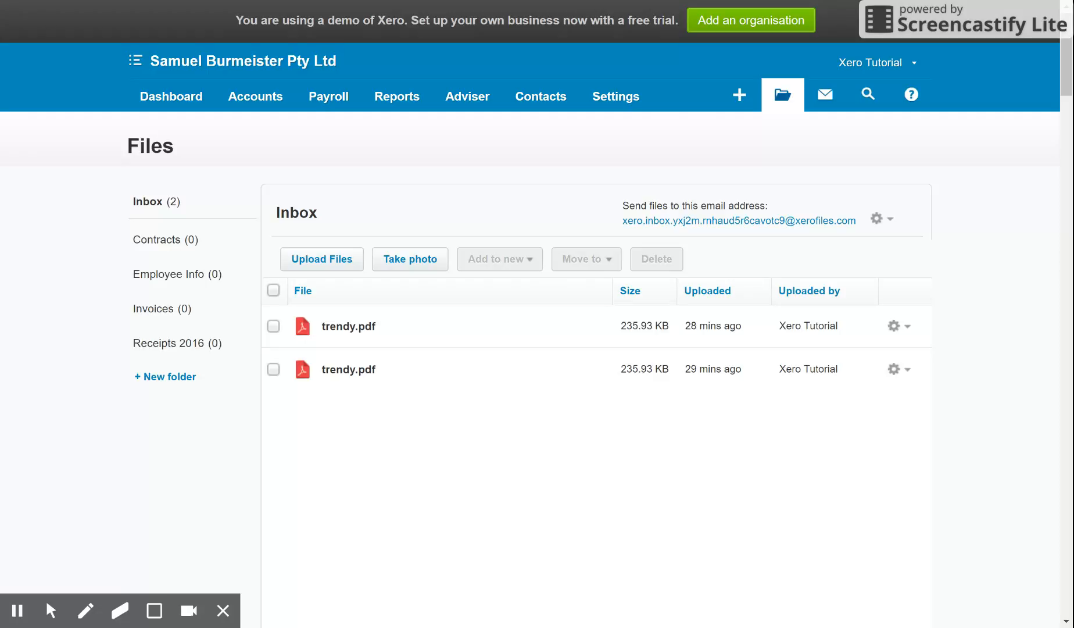
mouse_move(186, 354)
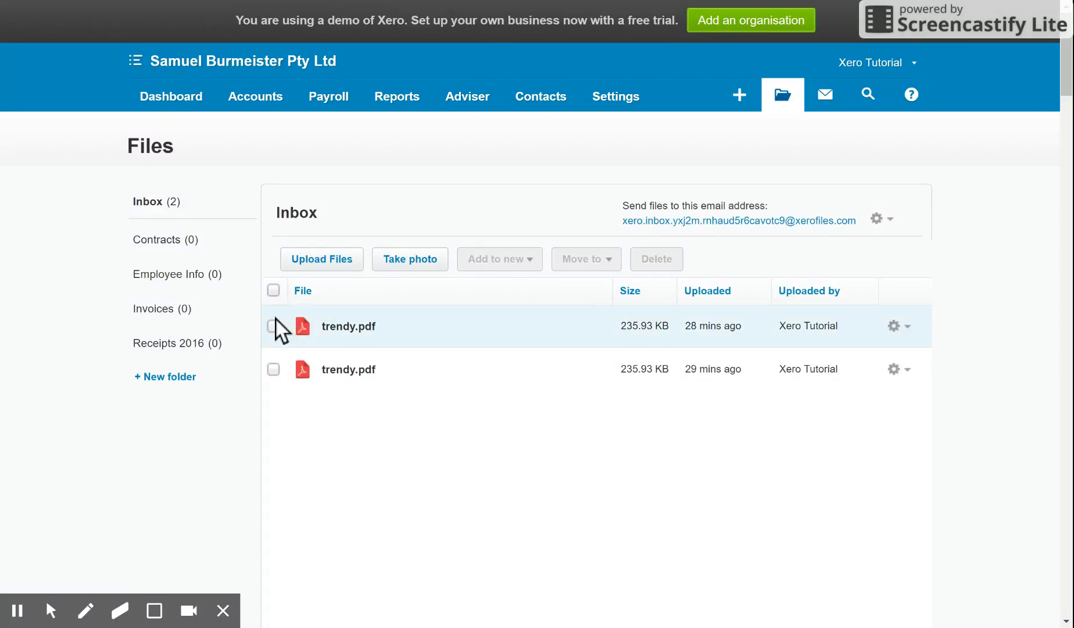
Step: Move the first trendy.pdf from the Inbox into the Invoices folder
left_click(273, 325)
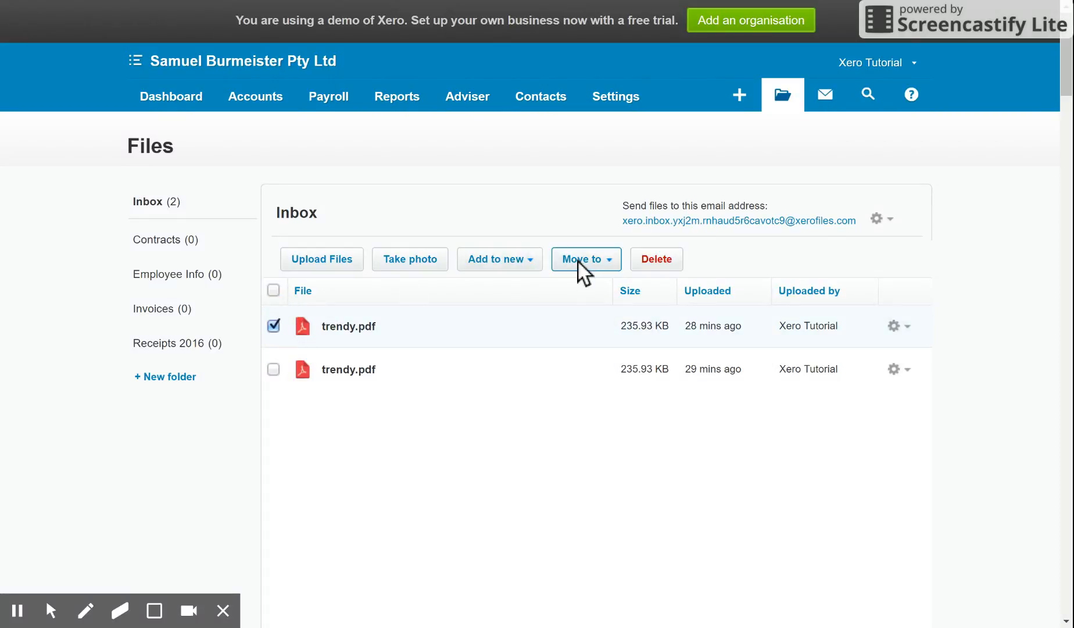
left_click(582, 259)
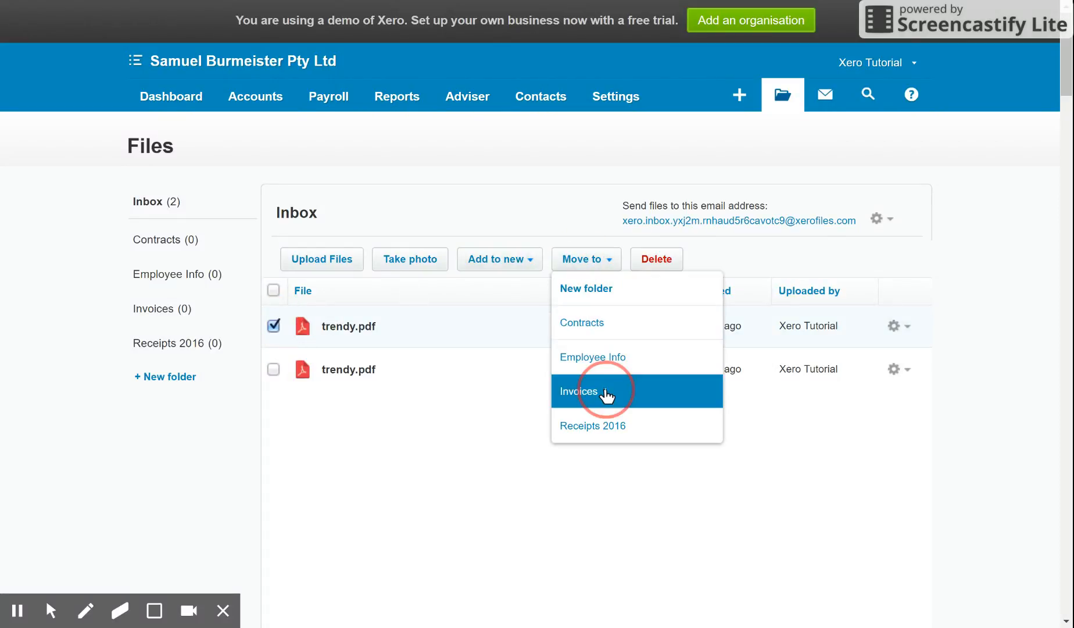
left_click(579, 391)
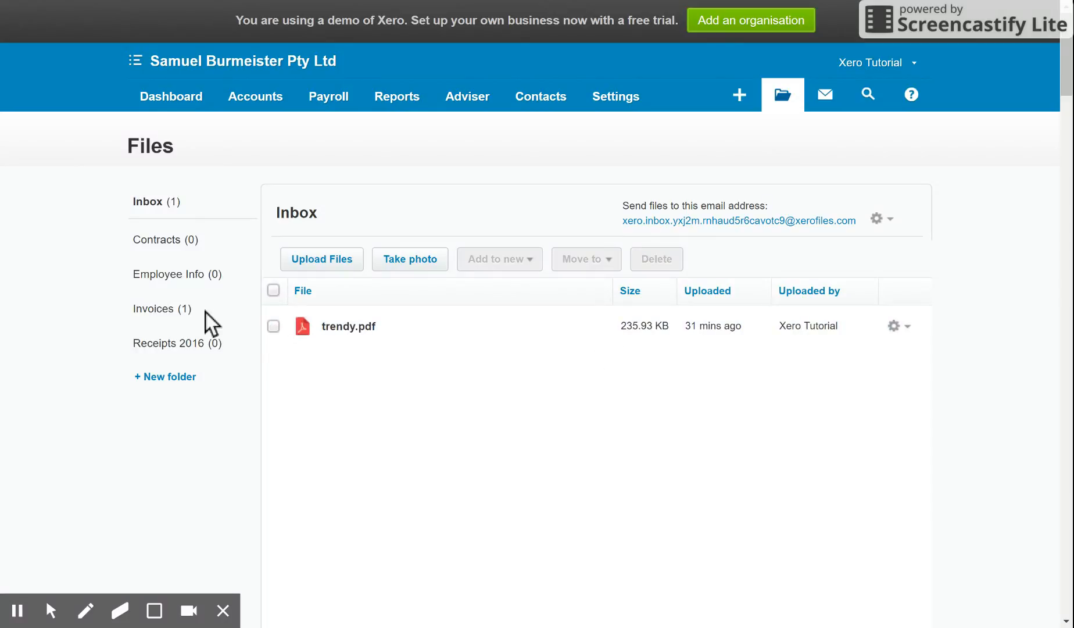
mouse_move(180, 317)
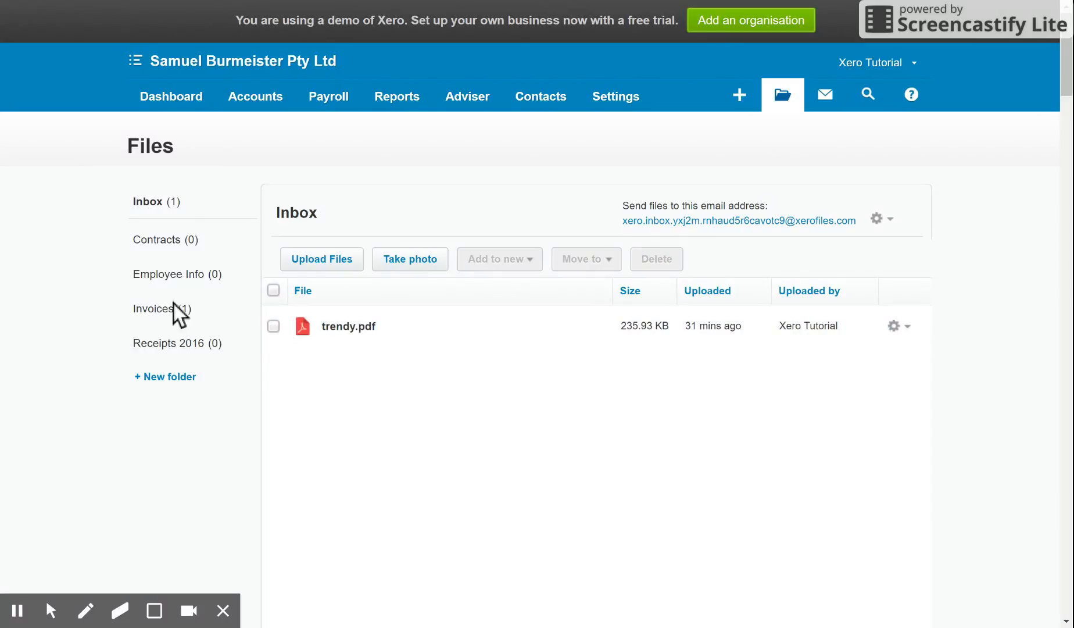
mouse_move(255, 357)
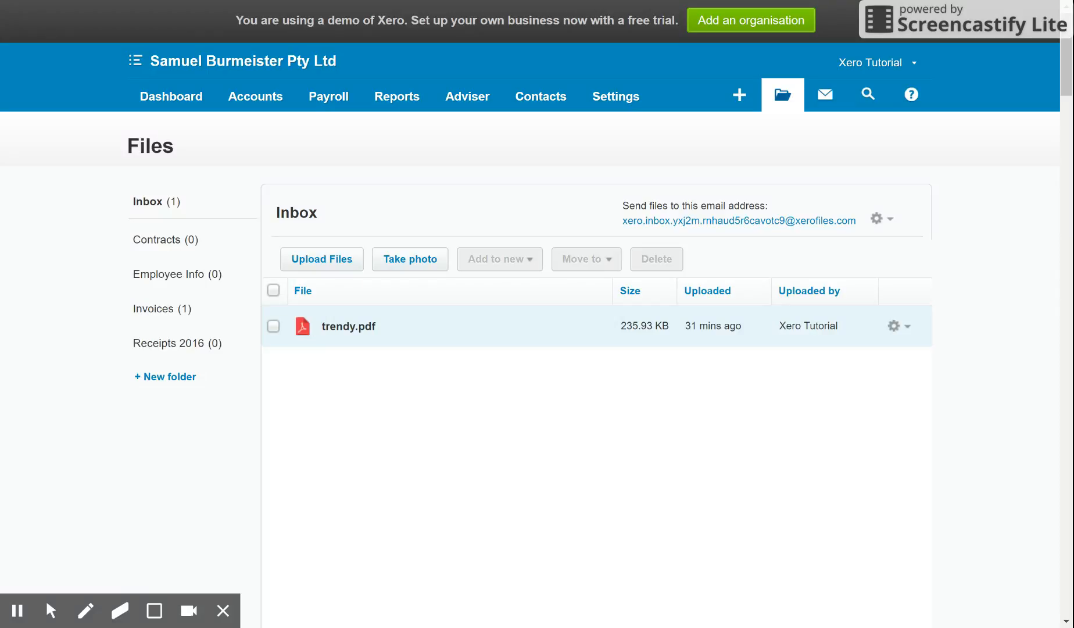
mouse_move(294, 351)
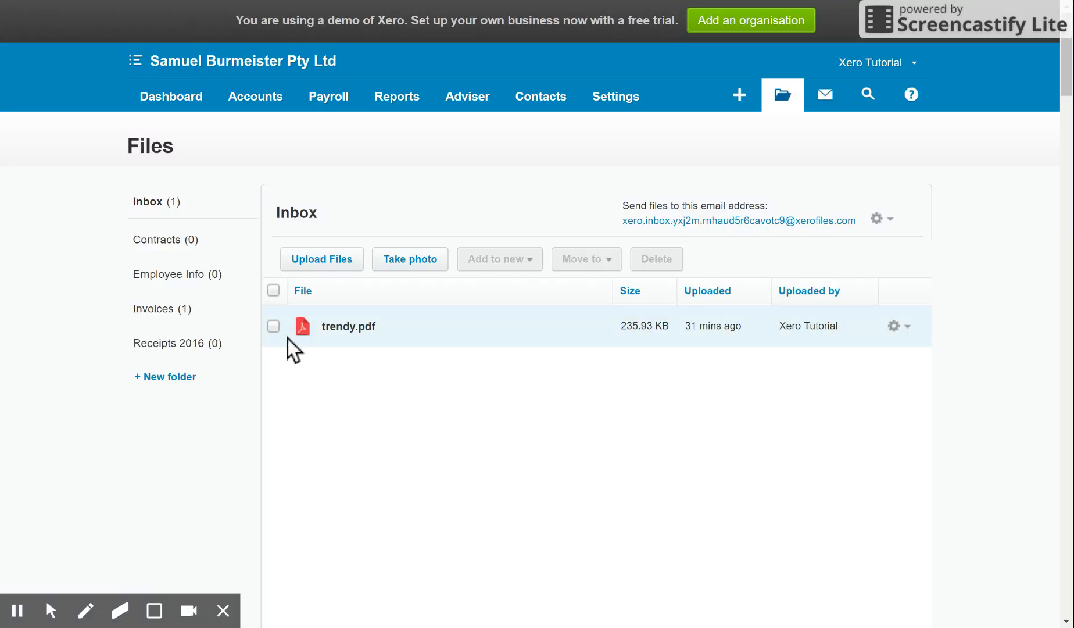
Step: Select the remaining trendy.pdf and bring up its new-transaction and row options
left_click(273, 325)
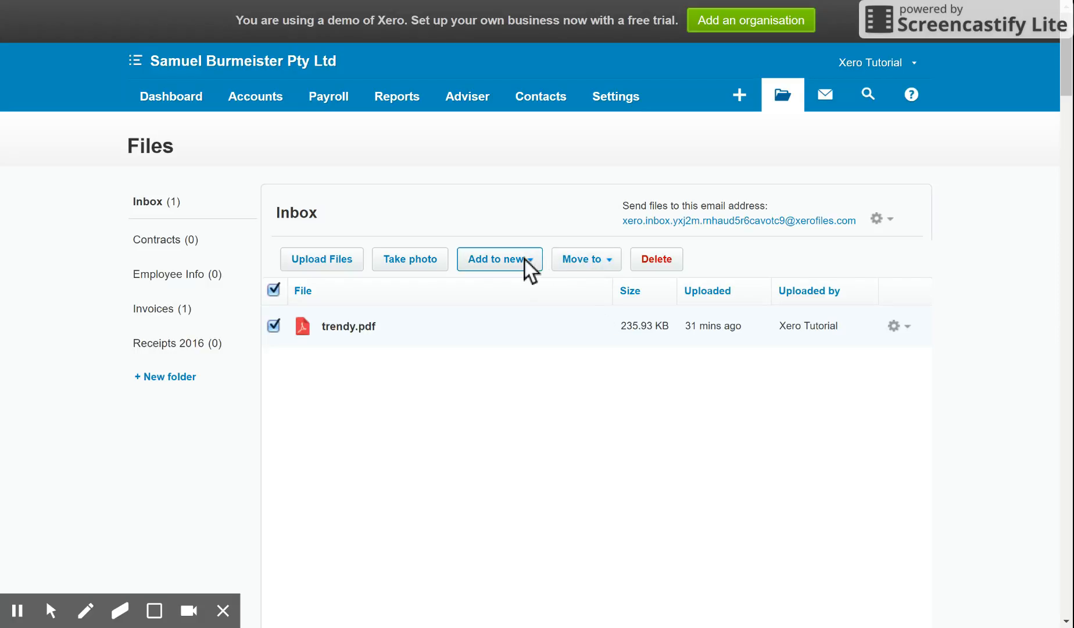
left_click(496, 259)
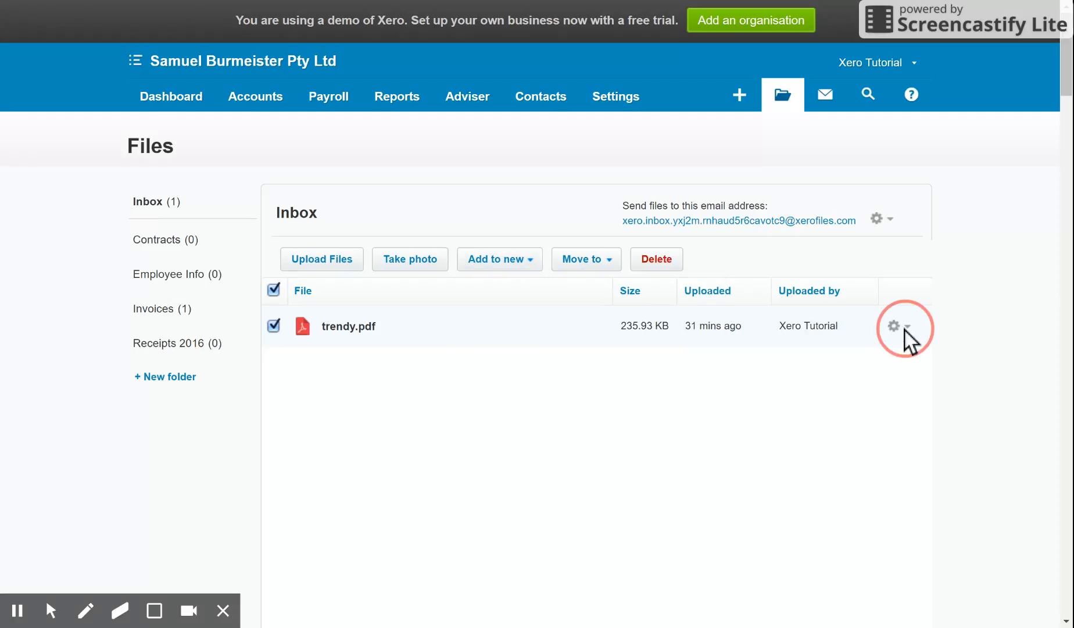
left_click(894, 325)
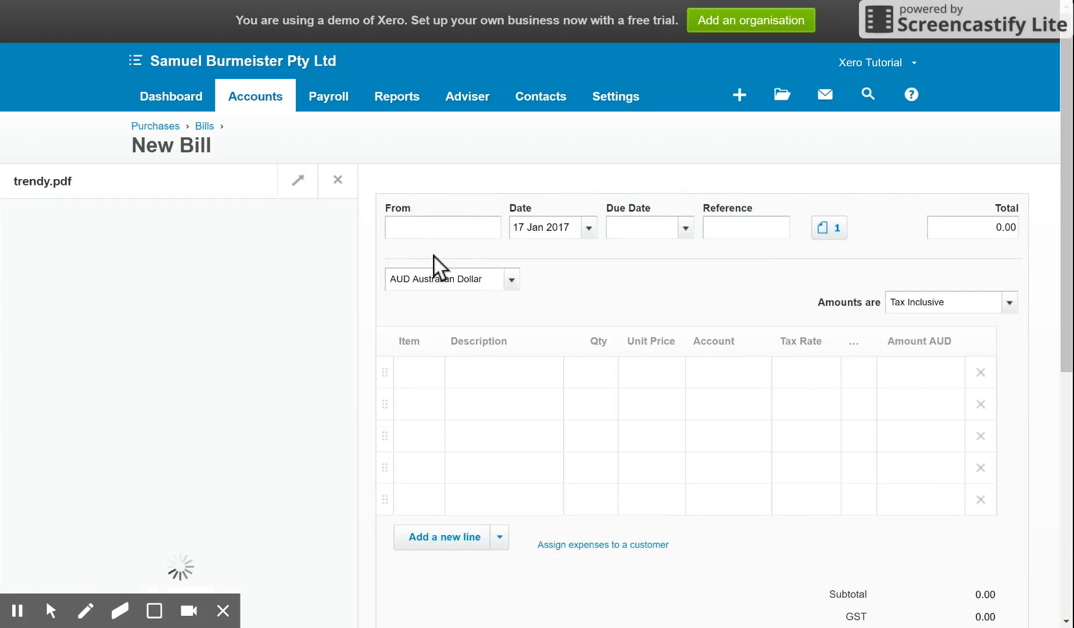
mouse_move(87, 391)
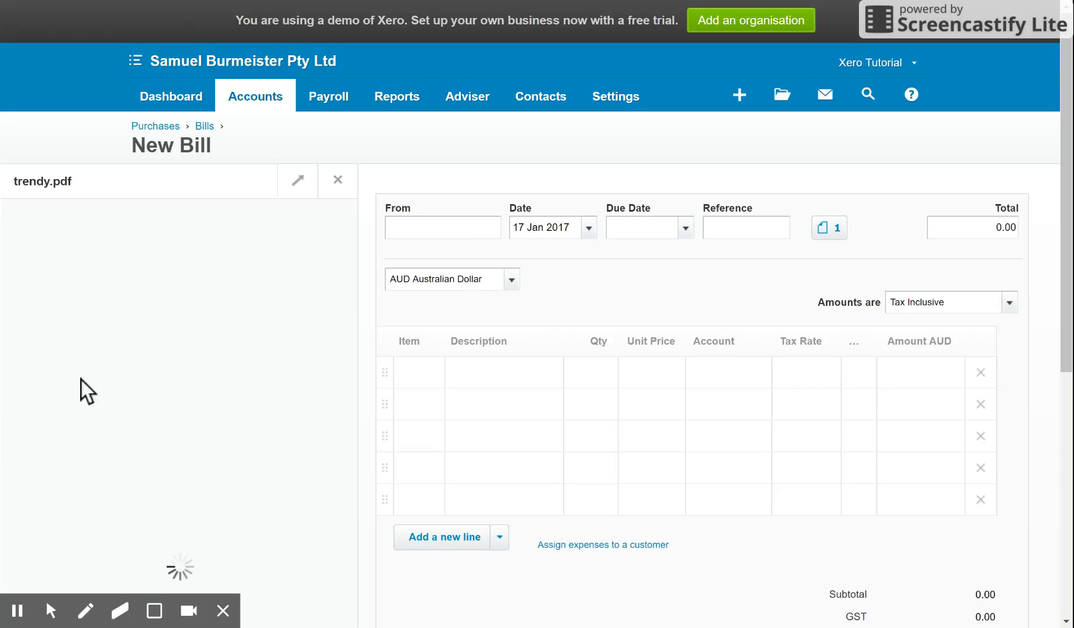
mouse_move(685, 245)
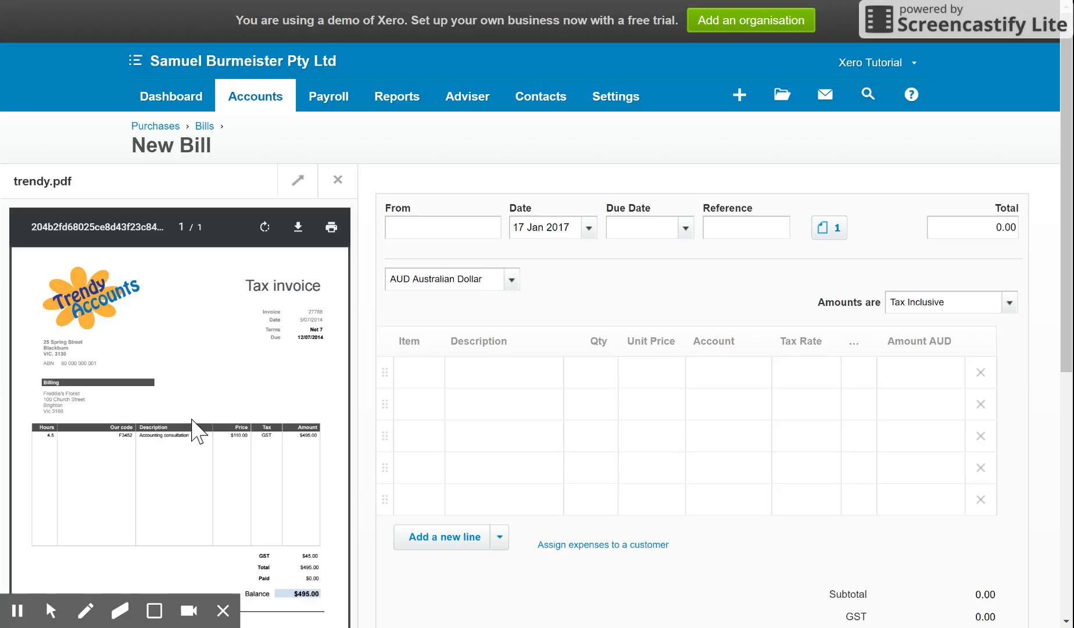
left_click(420, 403)
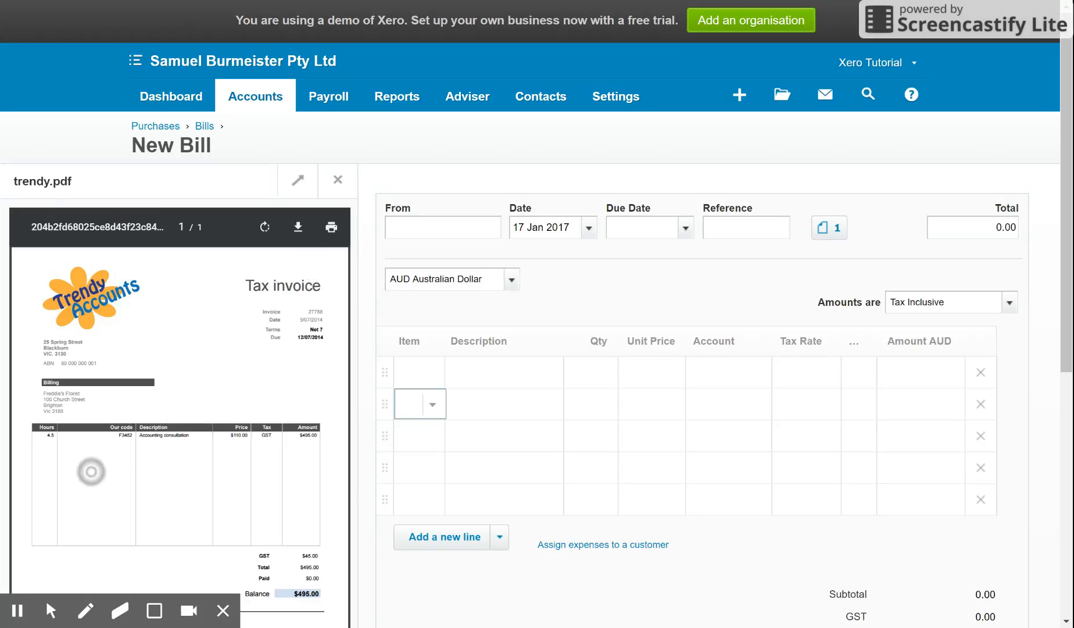
scroll("down", 3)
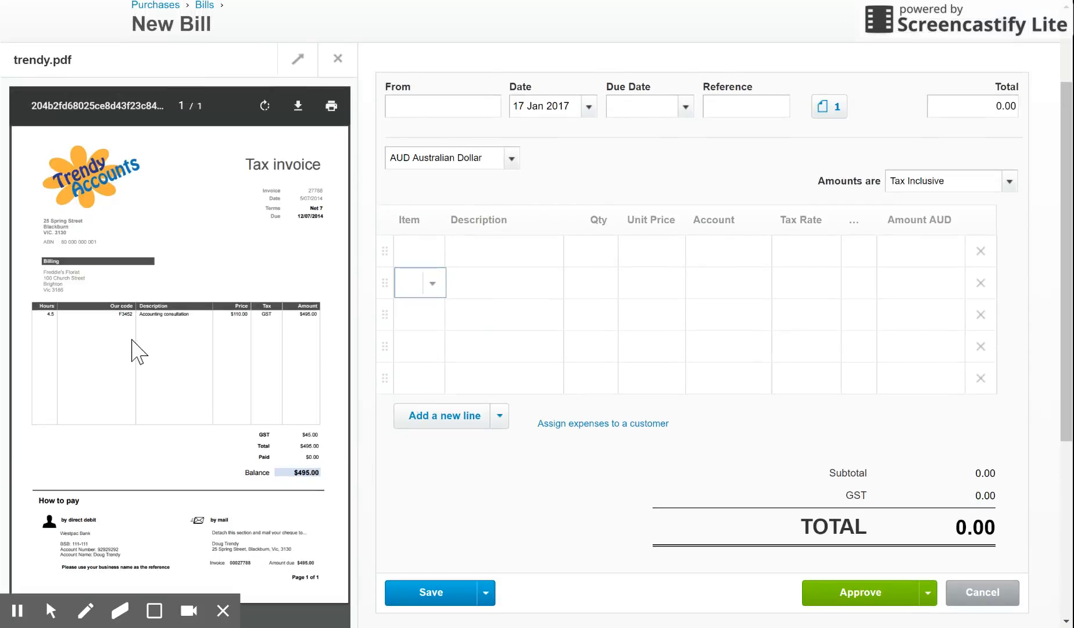
left_click(443, 106)
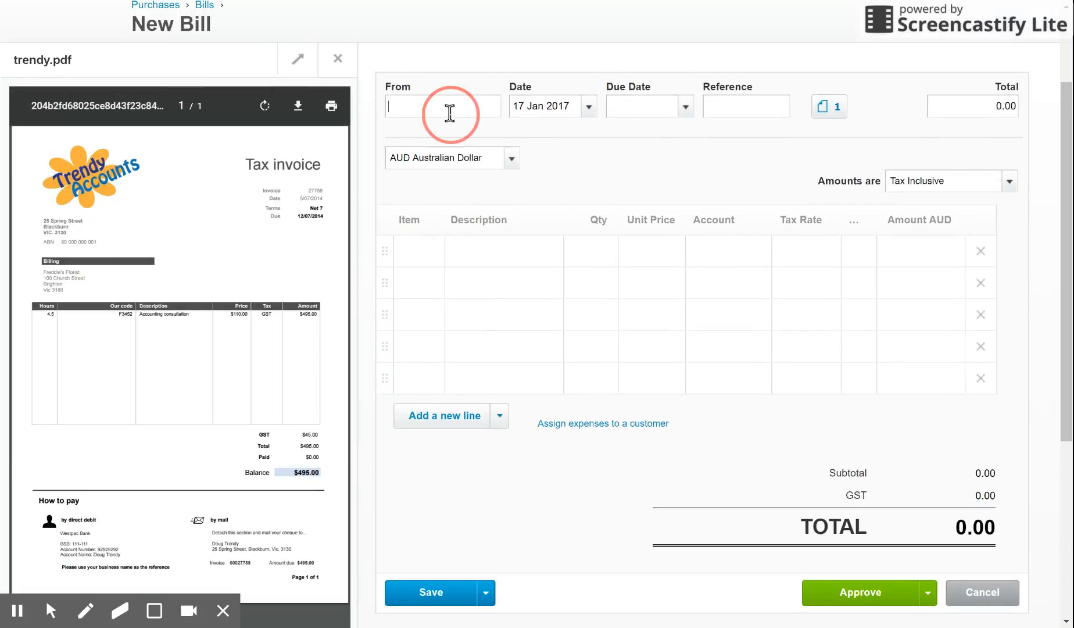
Step: Enter supplier Trendy Accounts, date 12 Jul 2014, reference INV - 27788, total 495
type("Trendy Accounts")
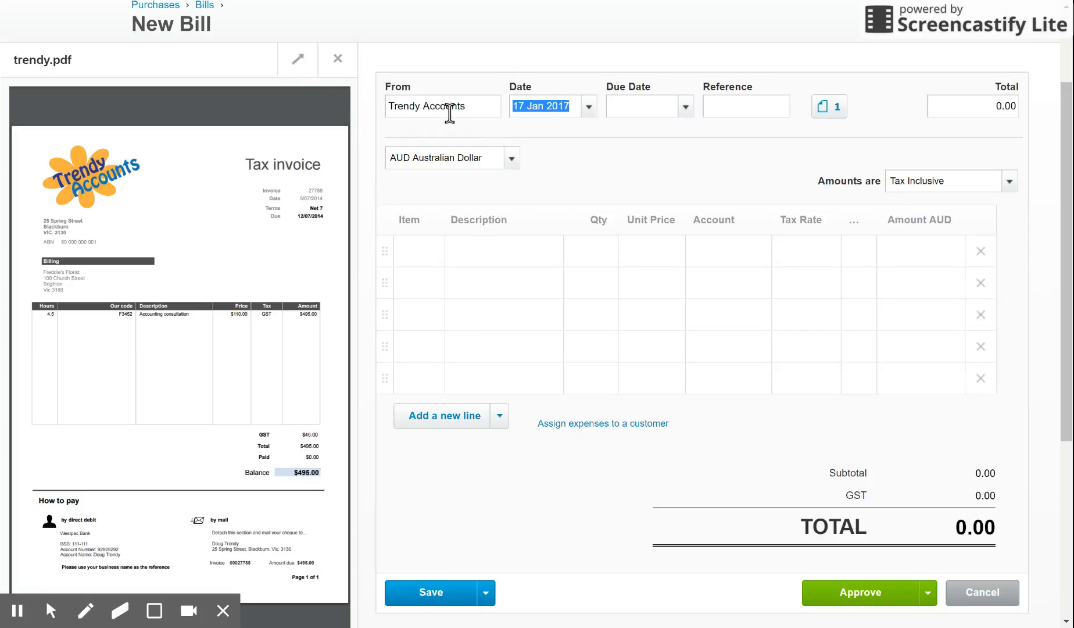
left_click(644, 106)
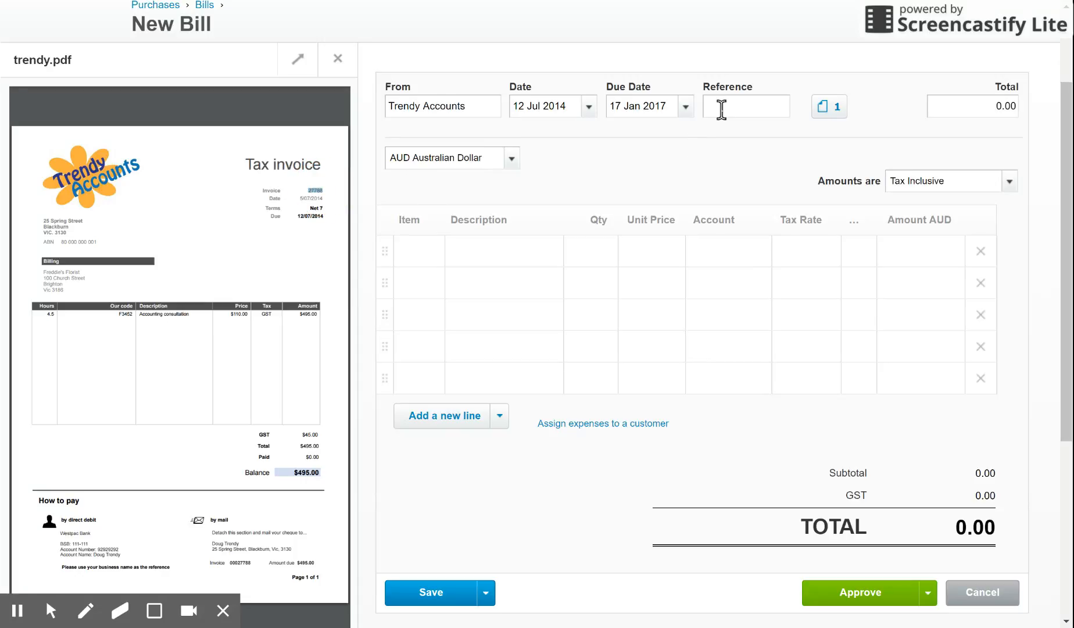
type("INV - 27788")
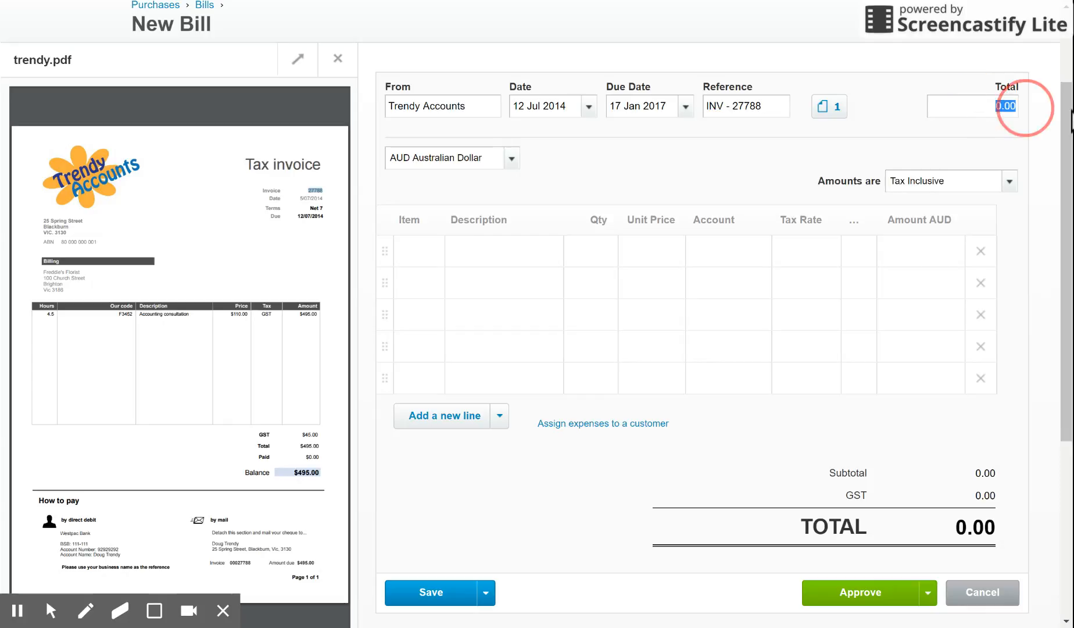
type("495")
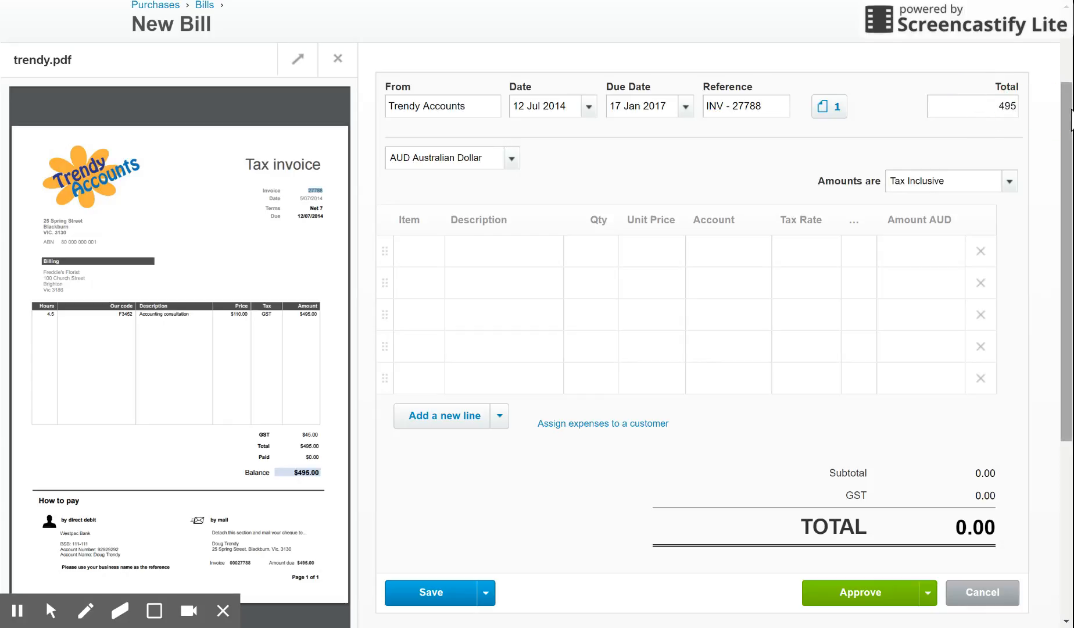
mouse_move(687, 194)
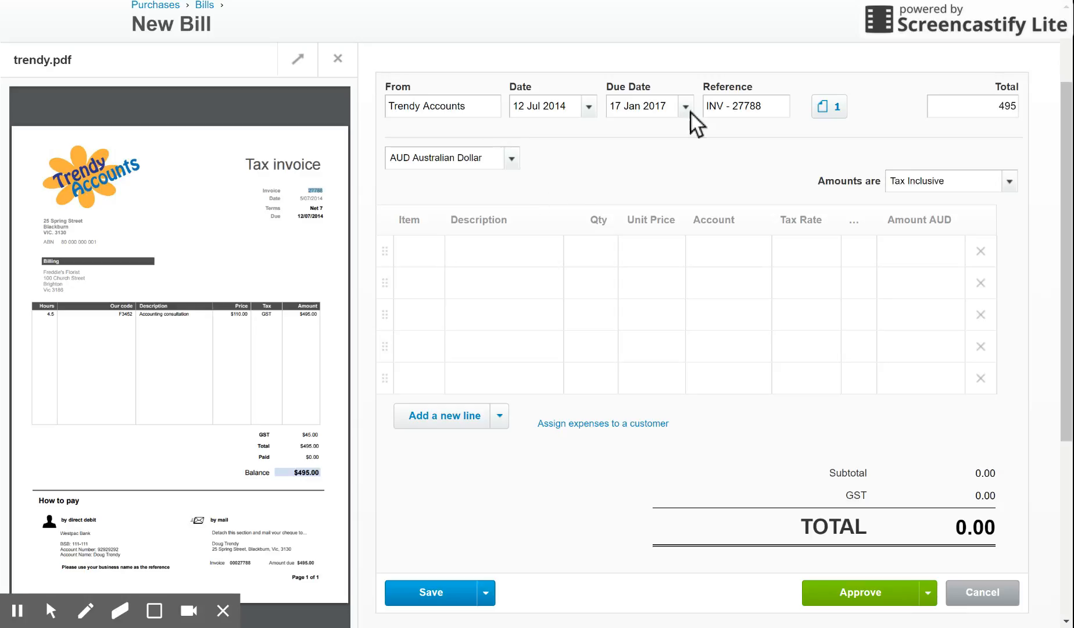
mouse_move(833, 123)
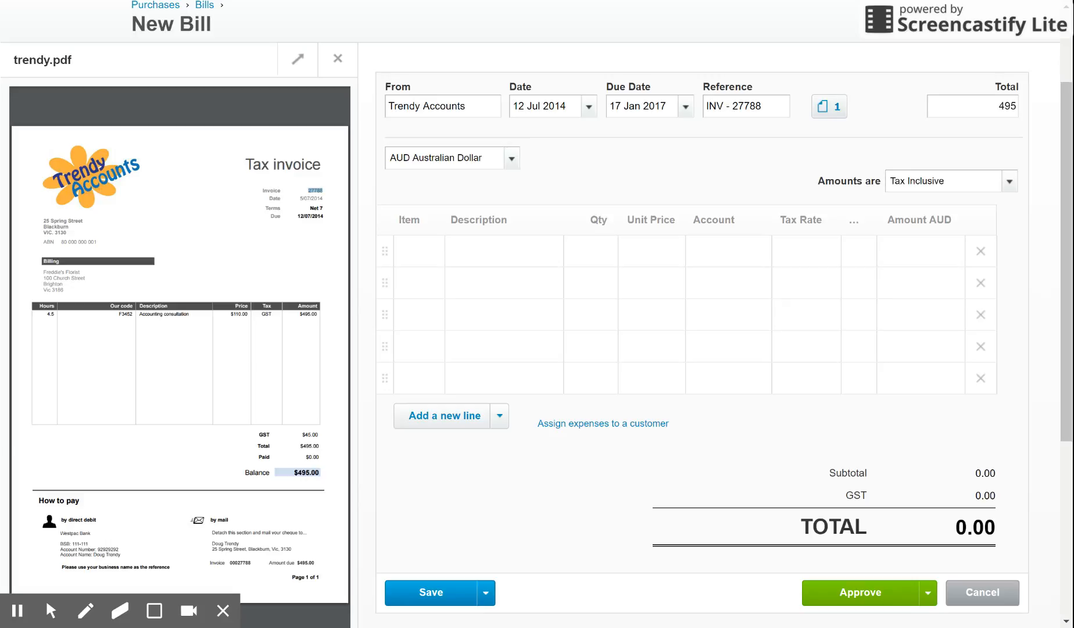
left_click(827, 107)
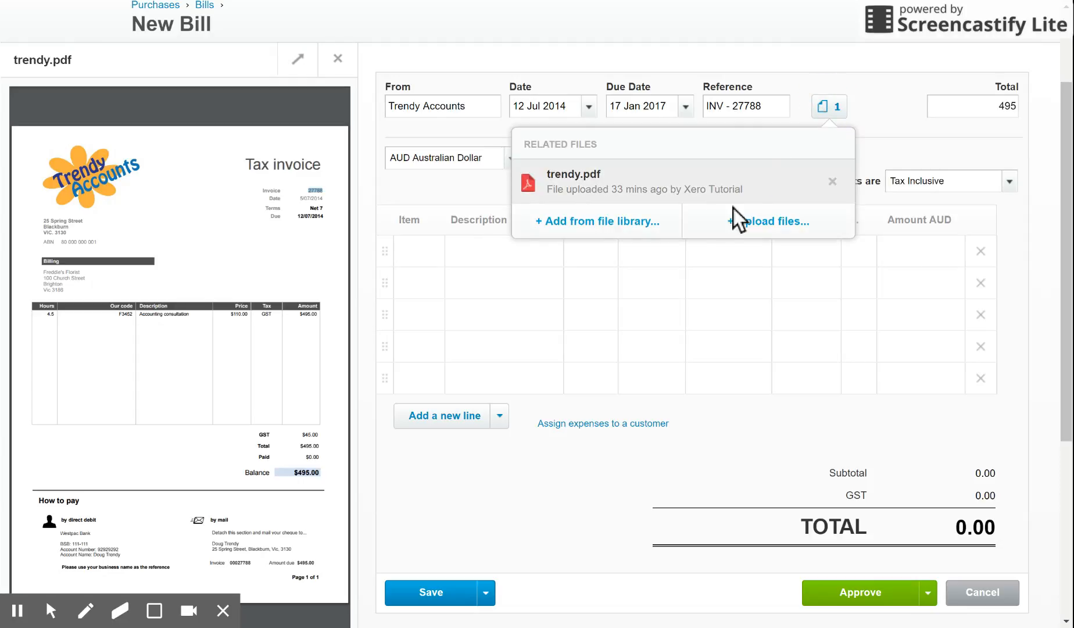
mouse_move(678, 198)
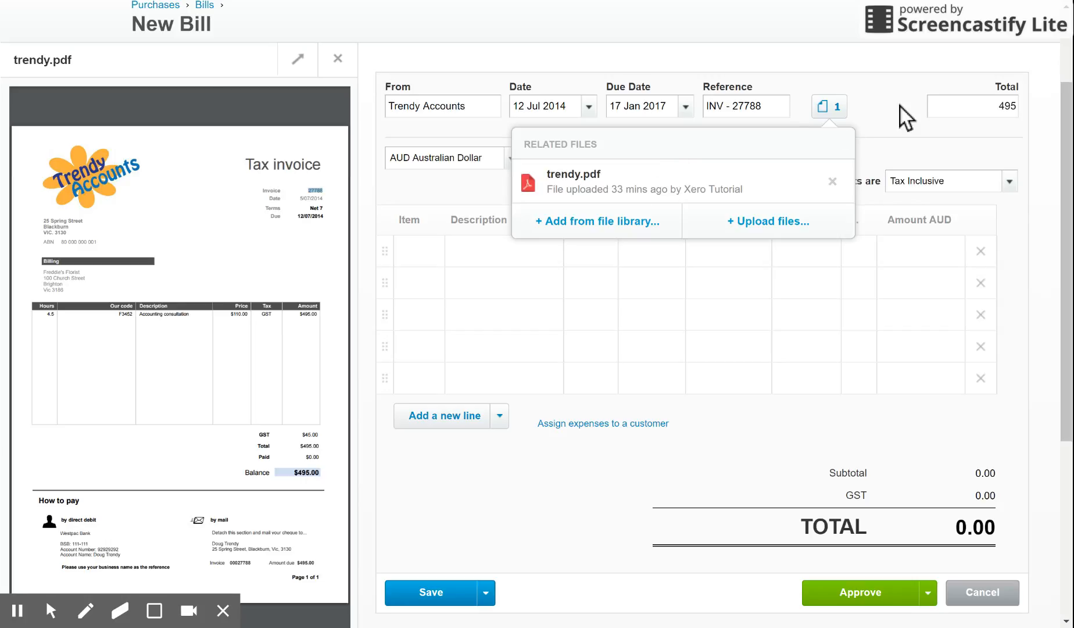
left_click(829, 107)
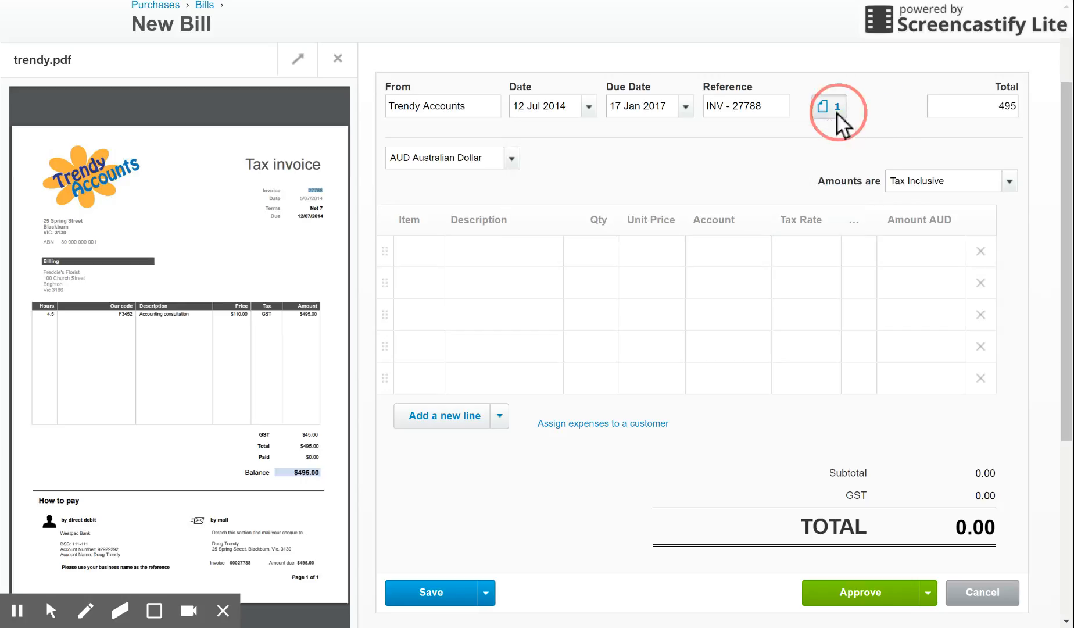
left_click(827, 106)
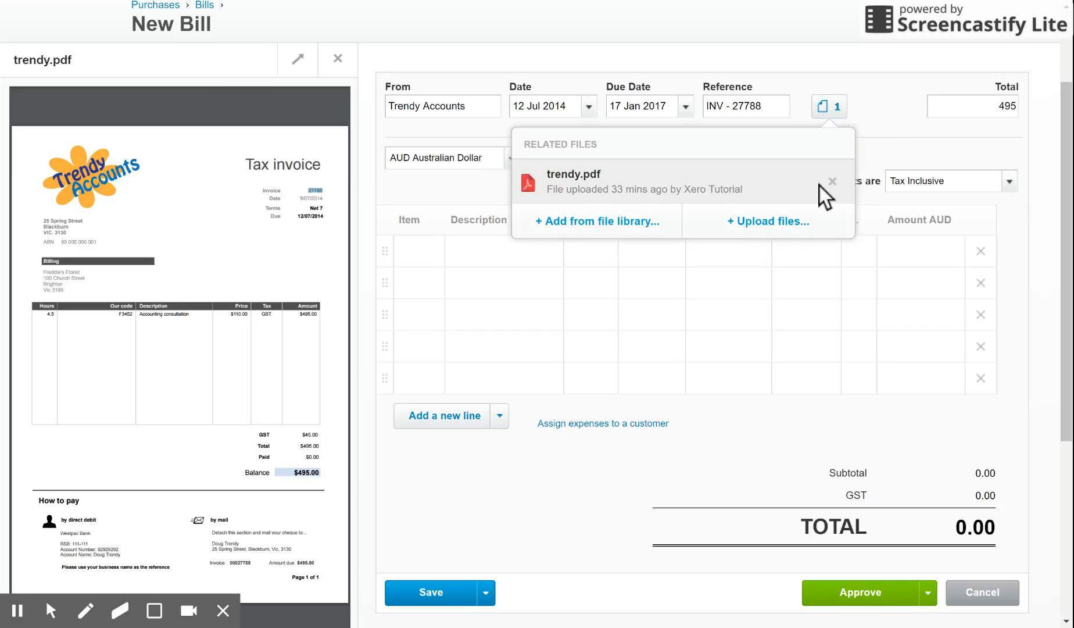
left_click(832, 181)
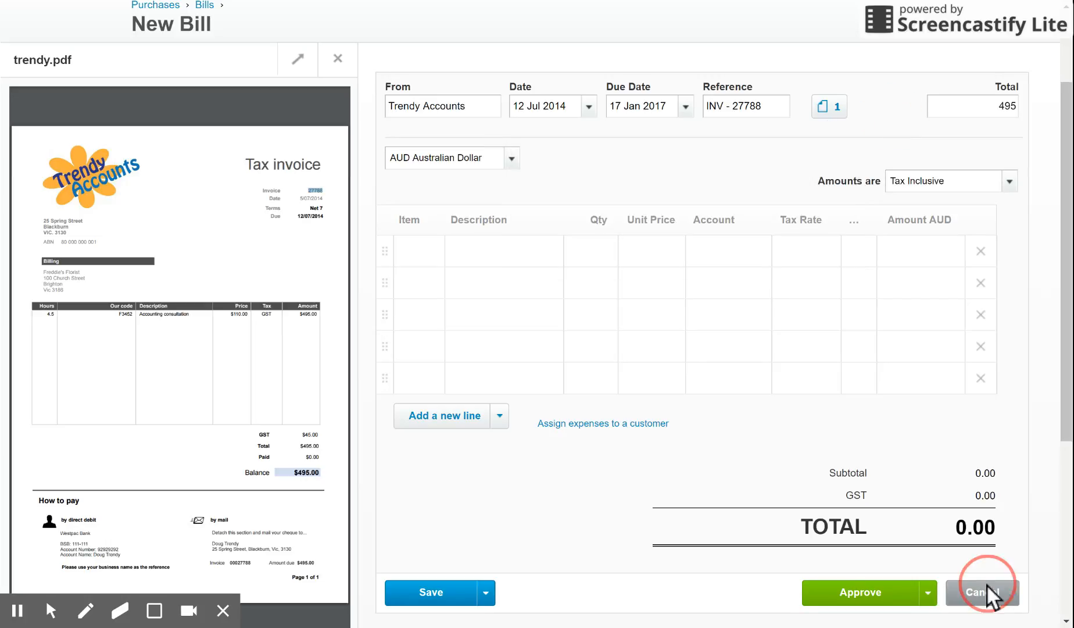
Step: Cancel the new bill and show the 34 Awaiting Payment bills
left_click(982, 593)
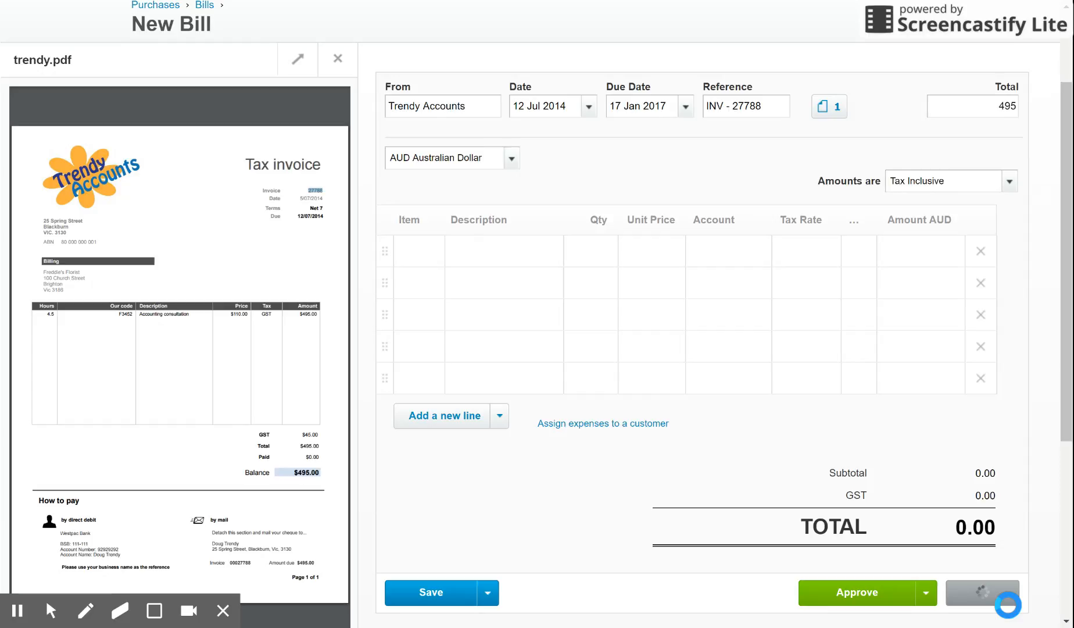
mouse_move(991, 593)
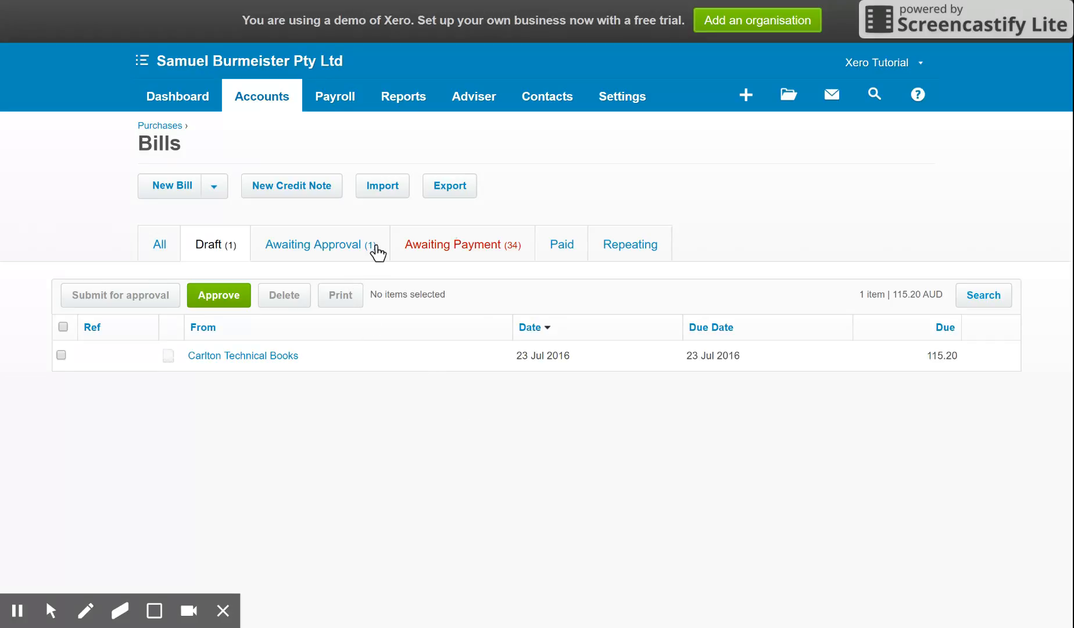
mouse_move(502, 252)
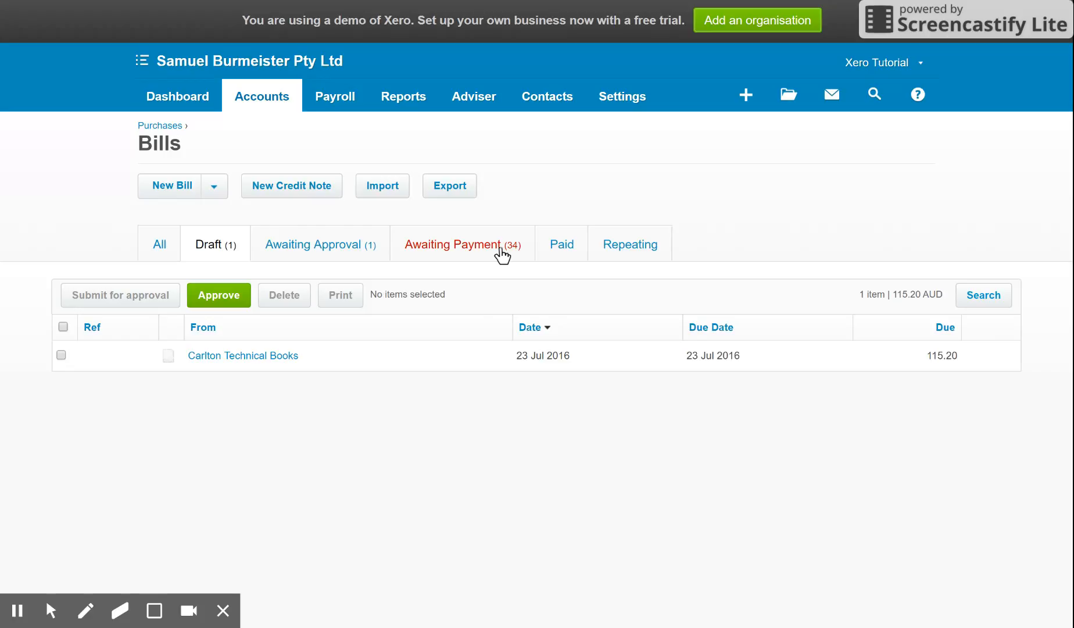
left_click(453, 244)
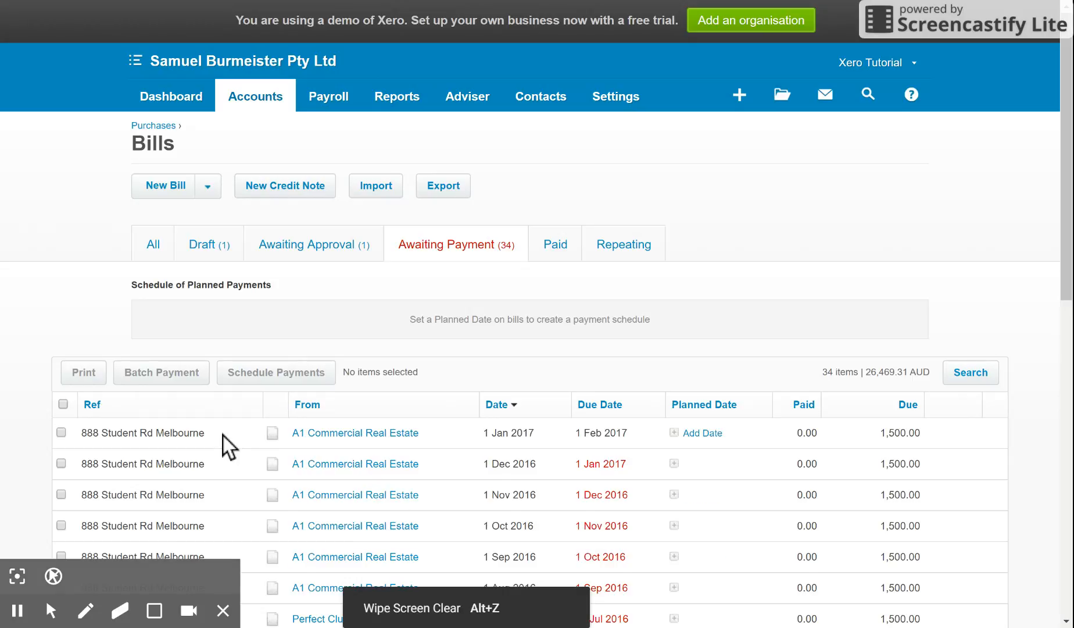
Step: Open the 888 Student Rd Melbourne rent bill and show its empty related files panel
left_click(143, 432)
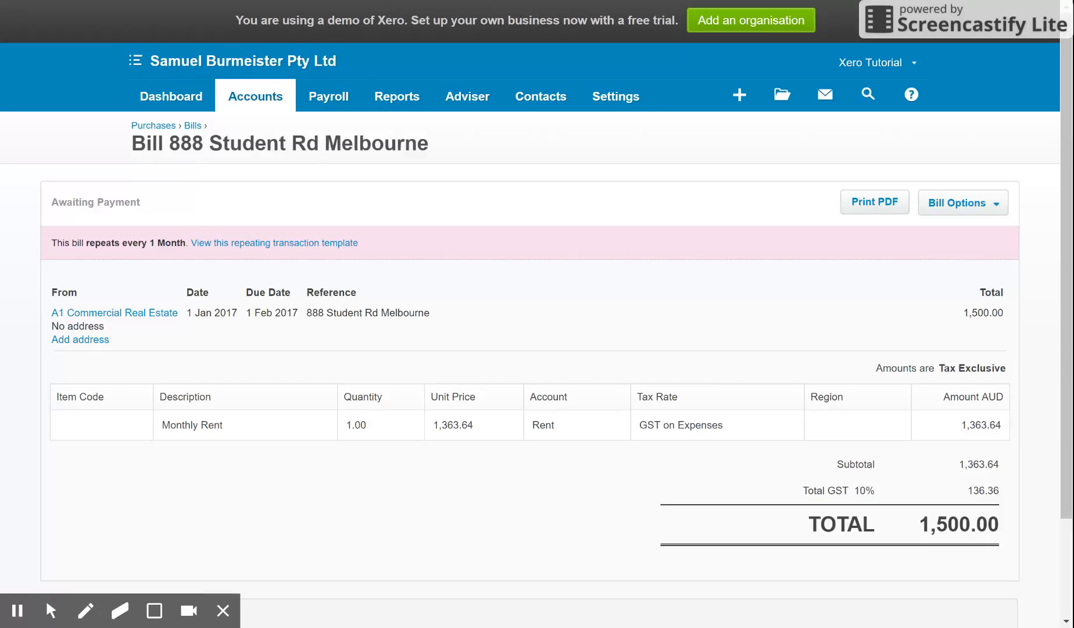
scroll("down", 3)
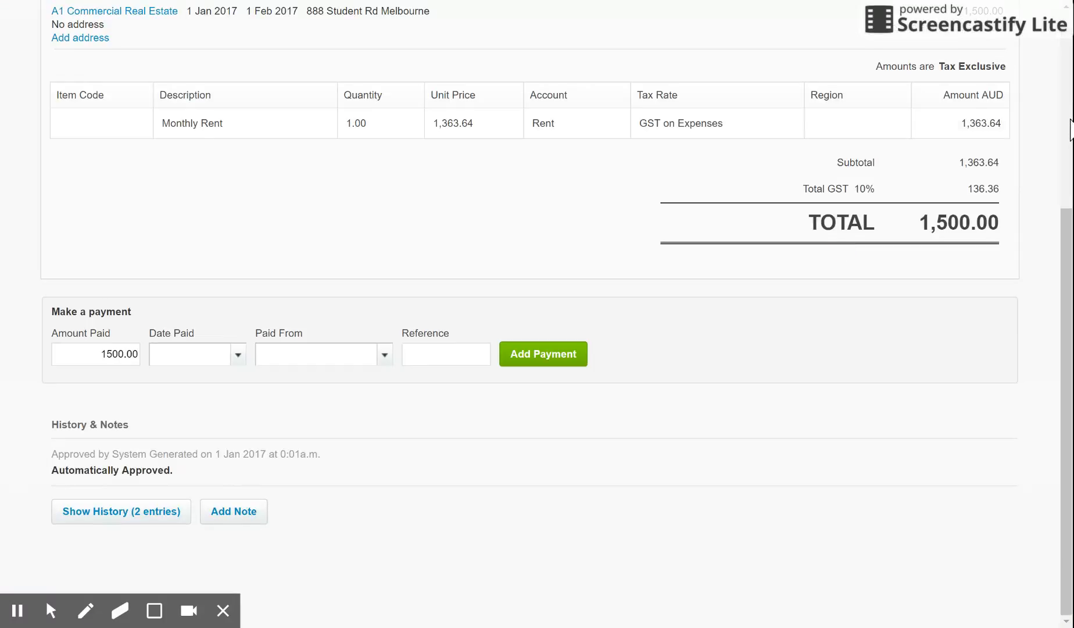
scroll("up", 3)
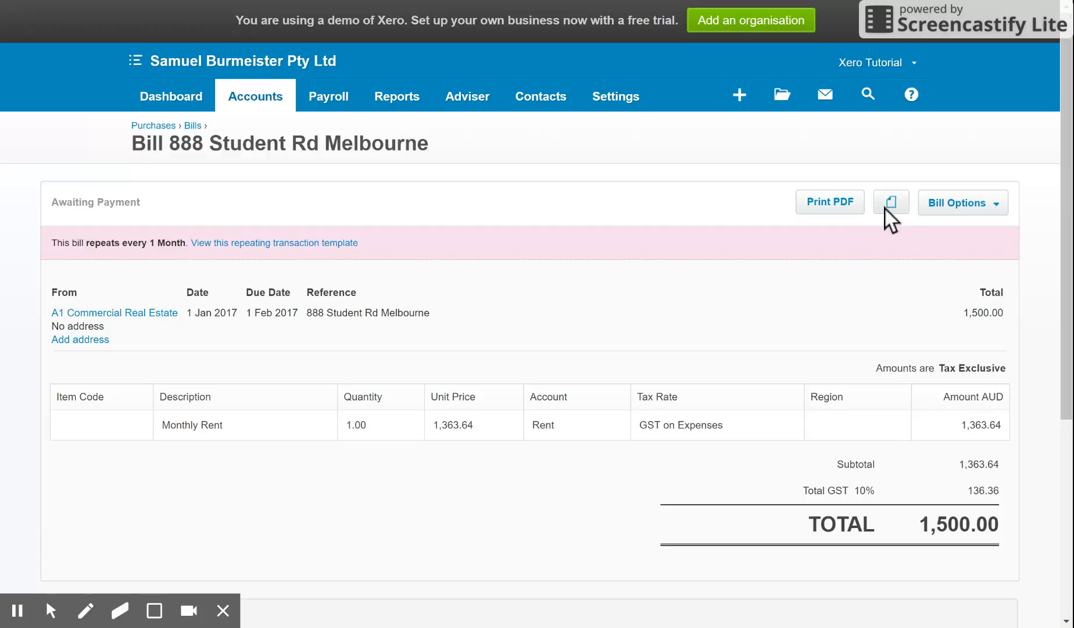
left_click(891, 202)
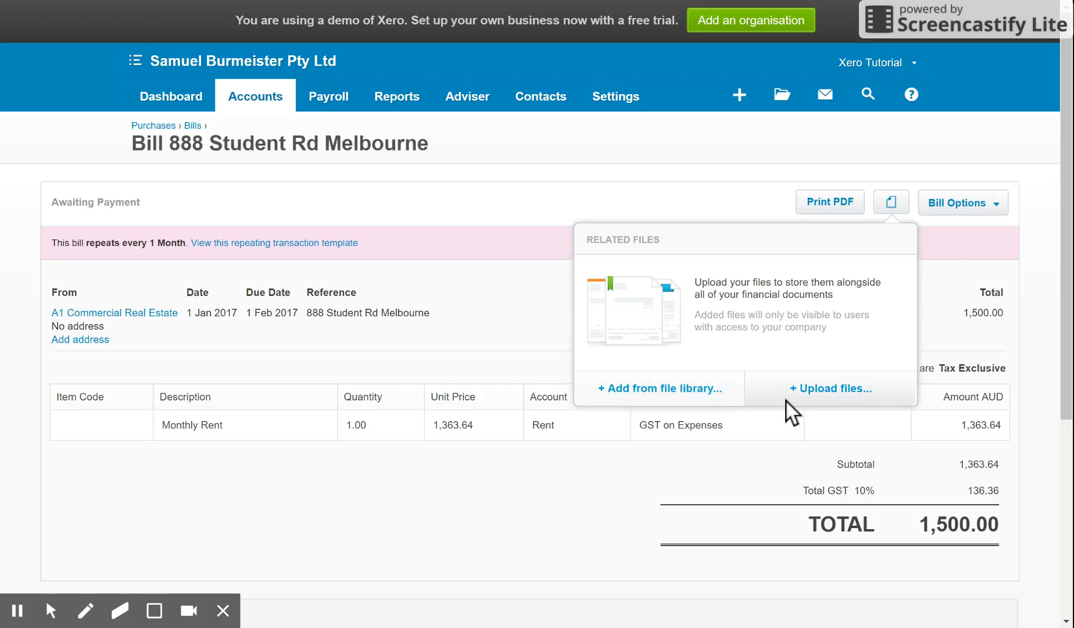
mouse_move(717, 397)
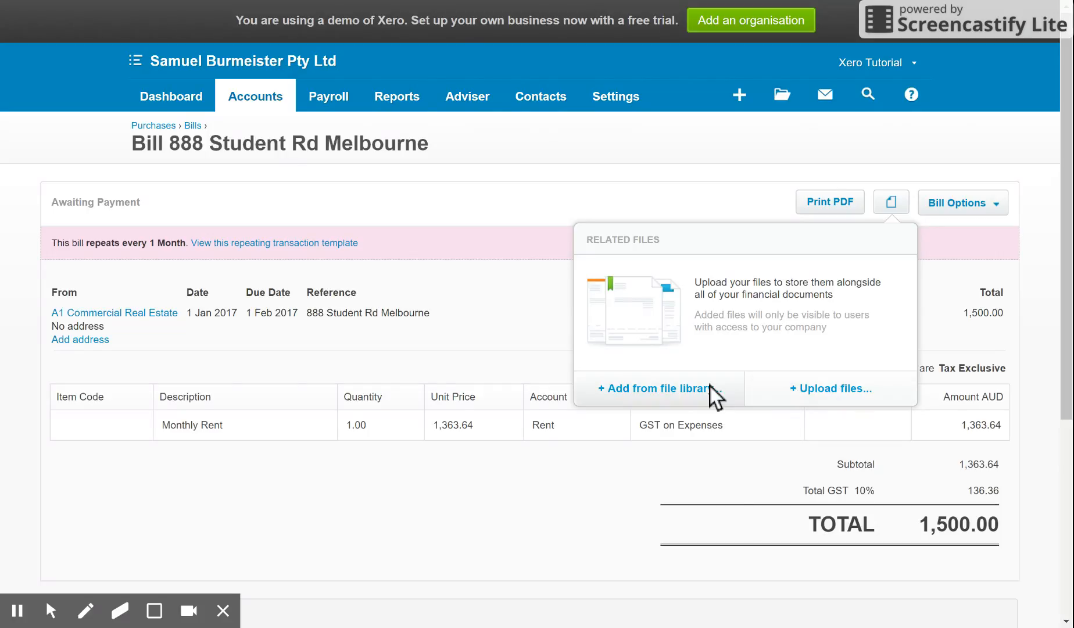
Step: Attach trendy.pdf from the file library and close the Related Files popup
left_click(653, 389)
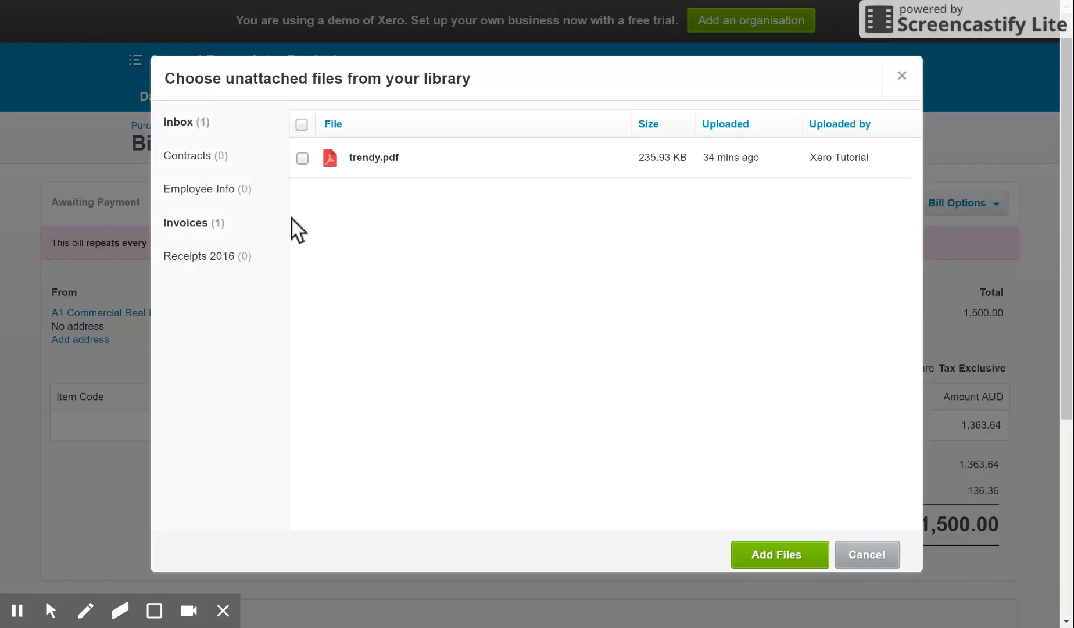
left_click(302, 158)
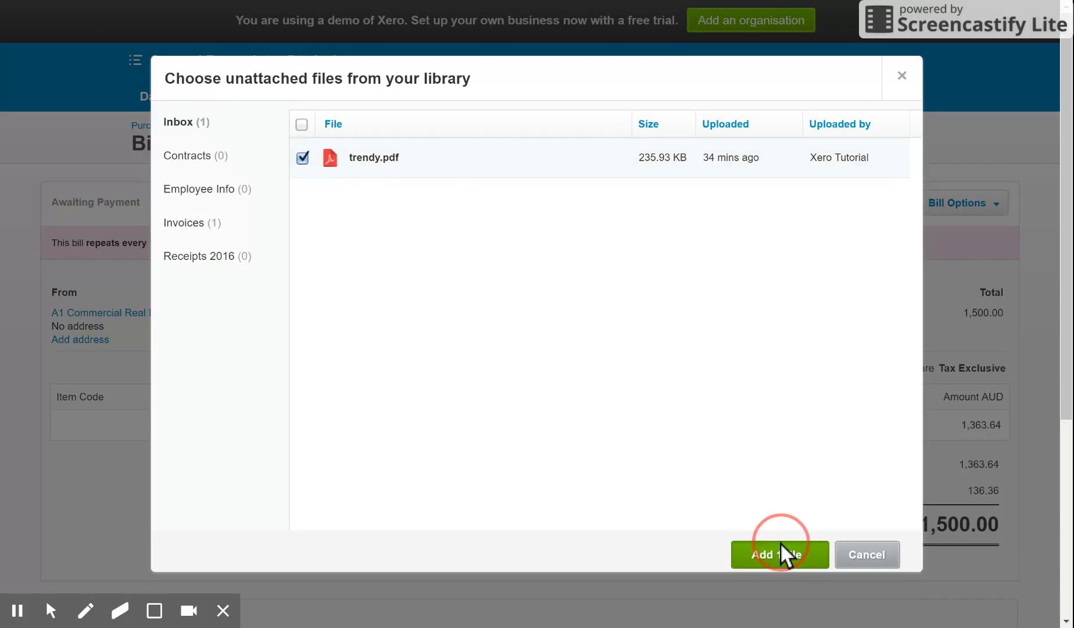
left_click(779, 554)
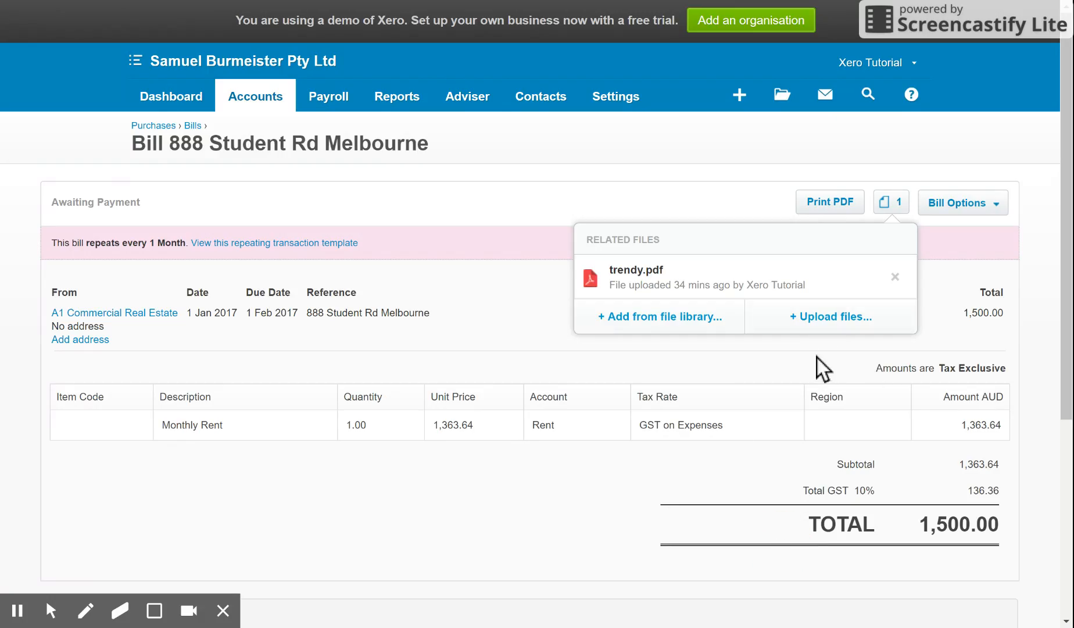
left_click(891, 202)
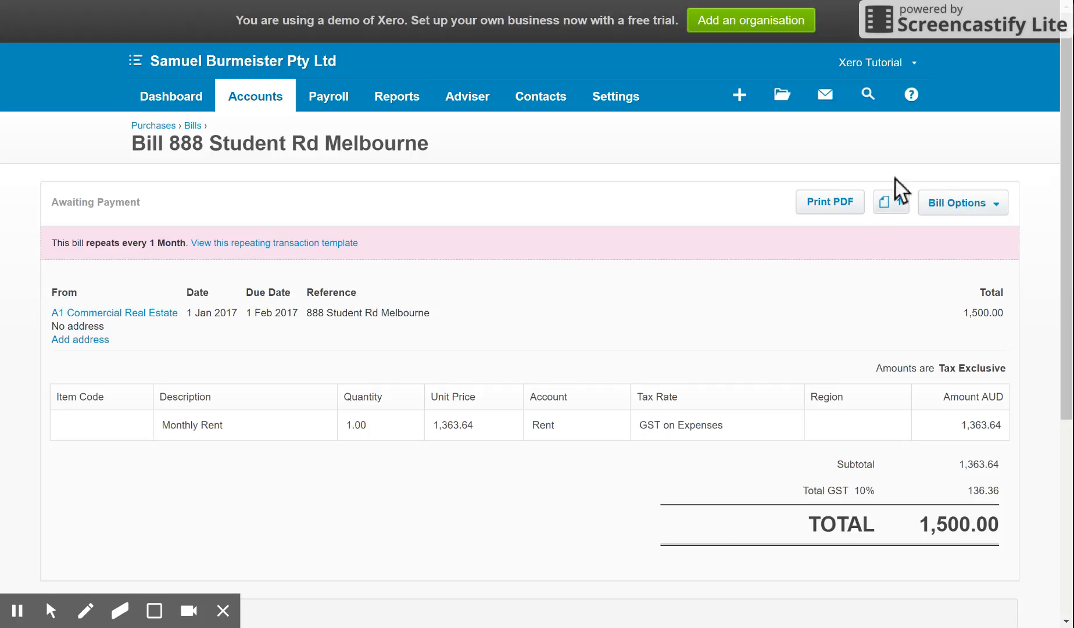
Step: Open the organisation's Files page from the top navigation folder icon
left_click(890, 203)
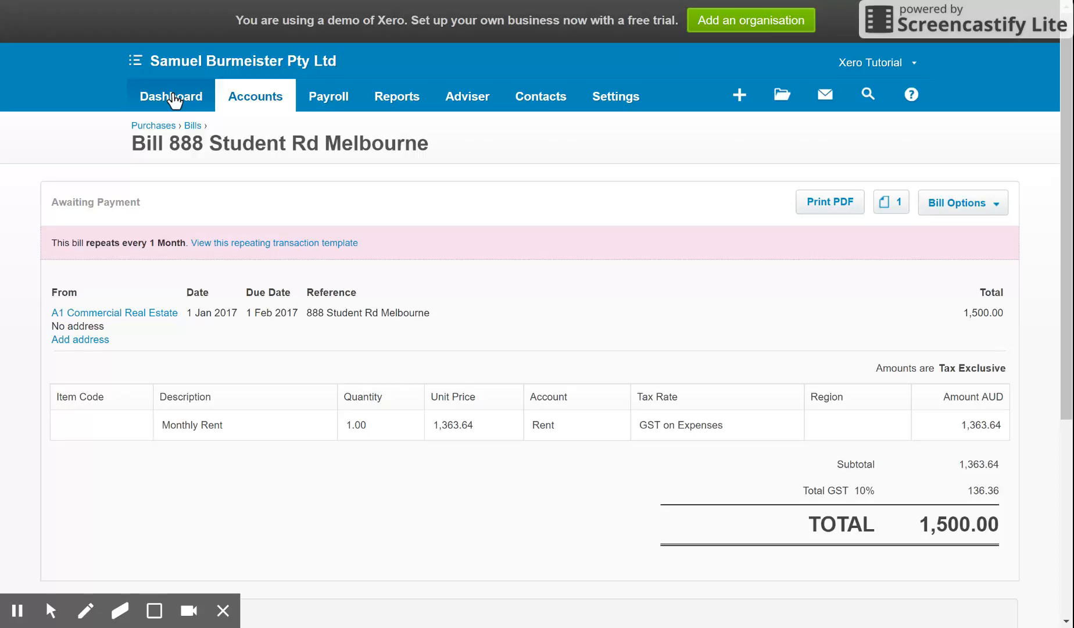
mouse_move(514, 175)
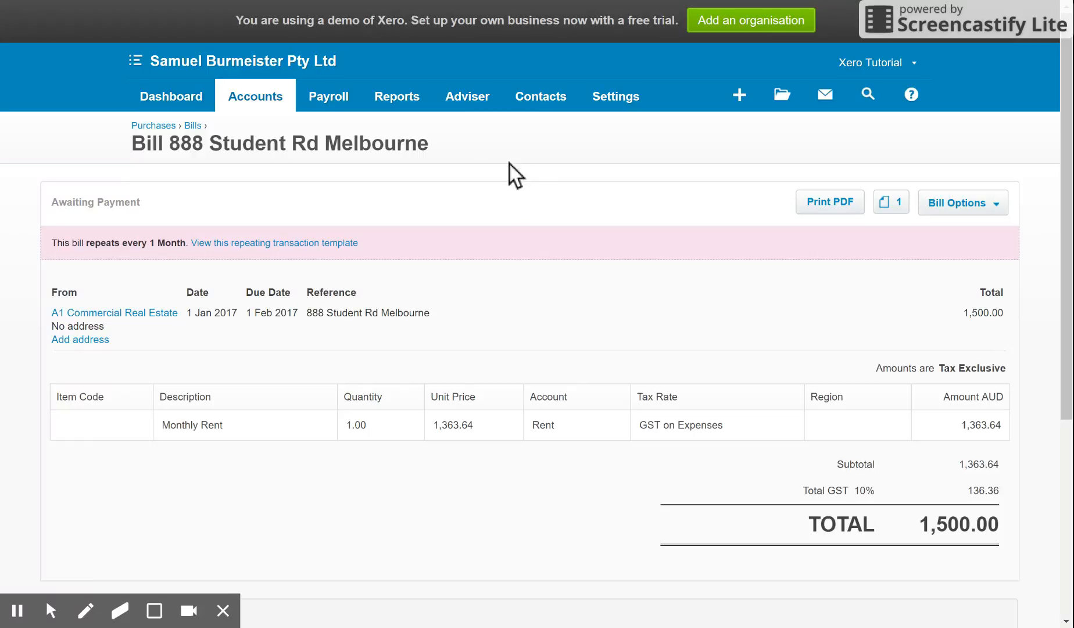
mouse_move(781, 95)
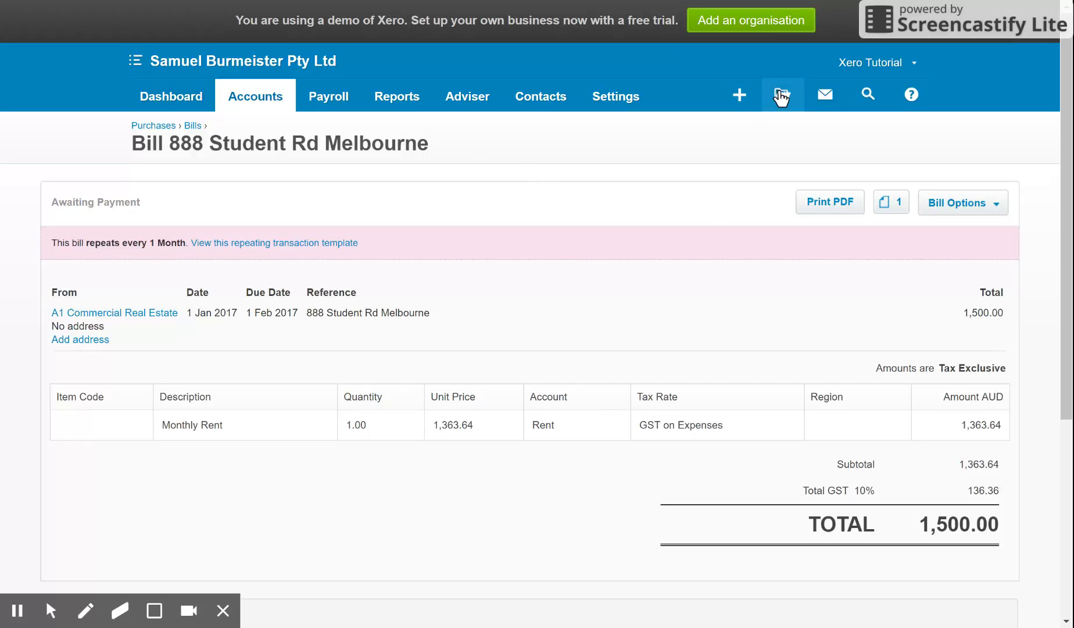
mouse_move(891, 211)
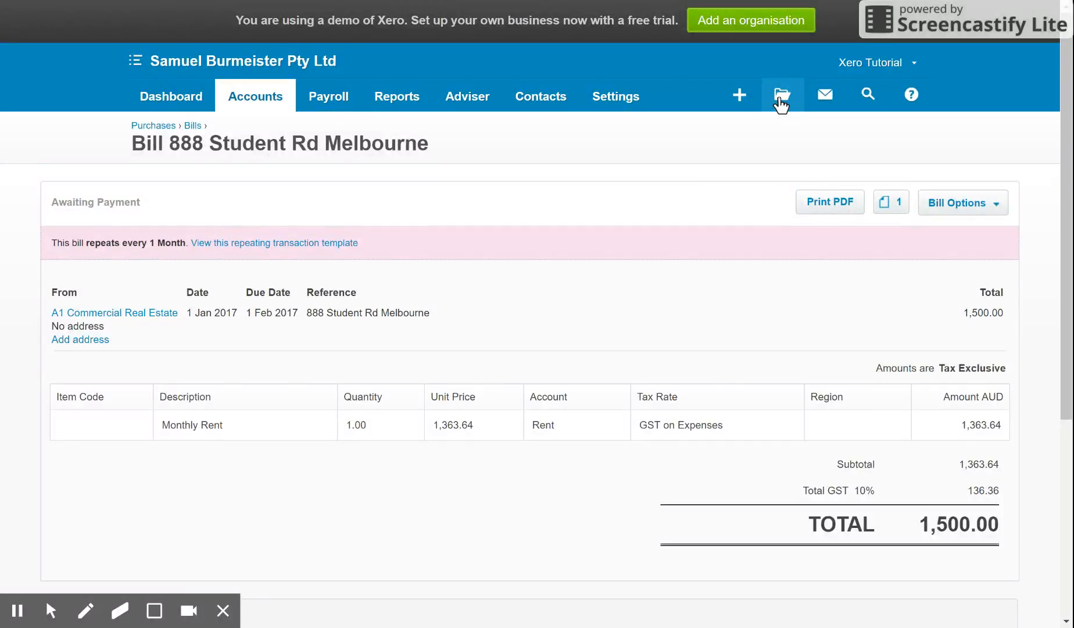
left_click(787, 95)
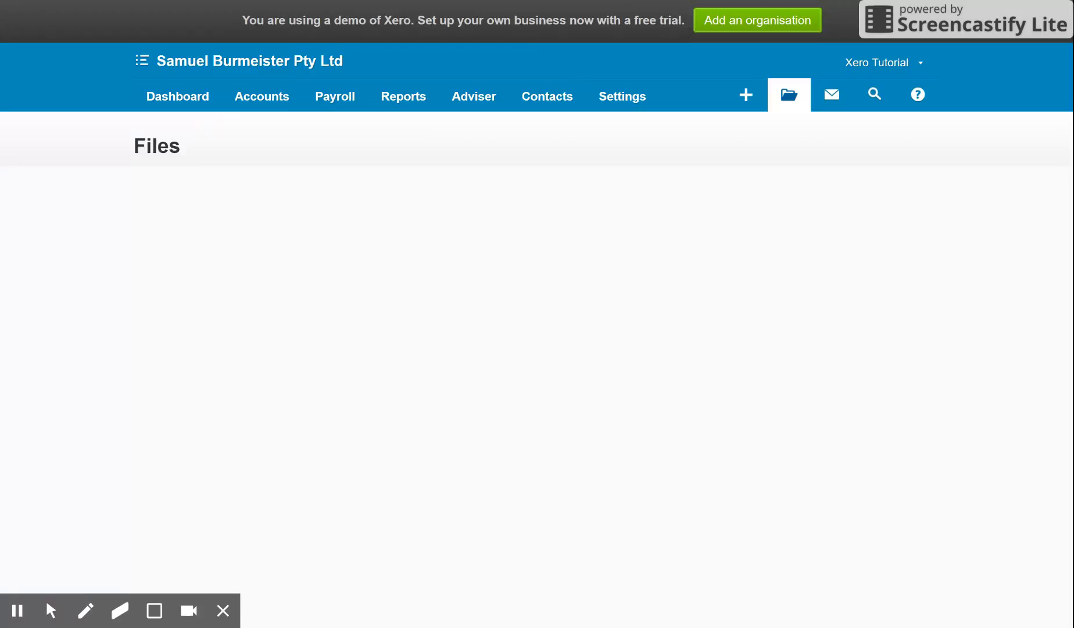